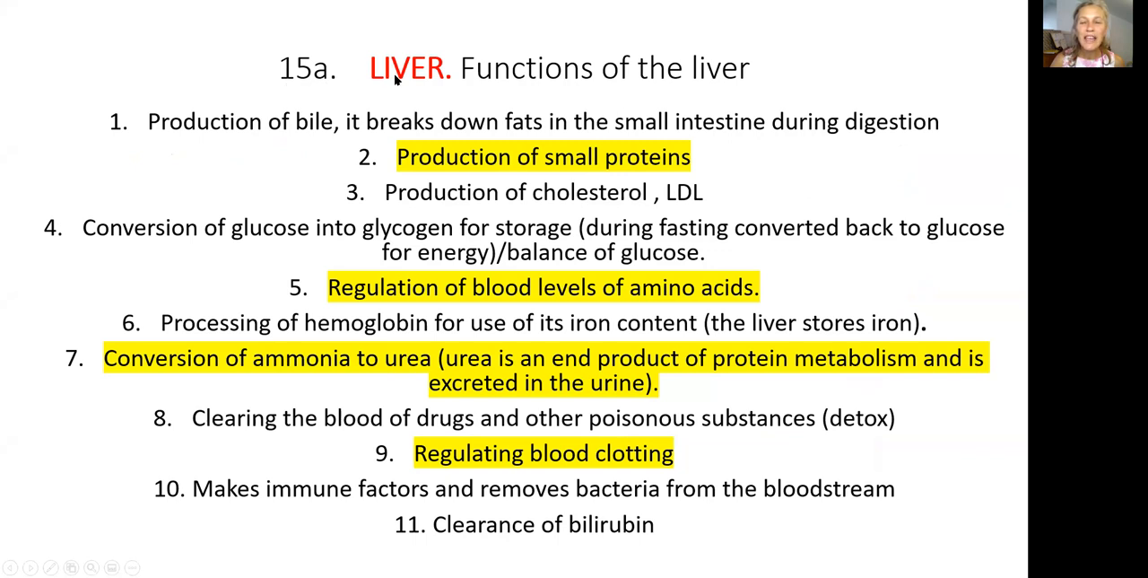
{"action": "mouse_move", "coordinate": [459, 172]}
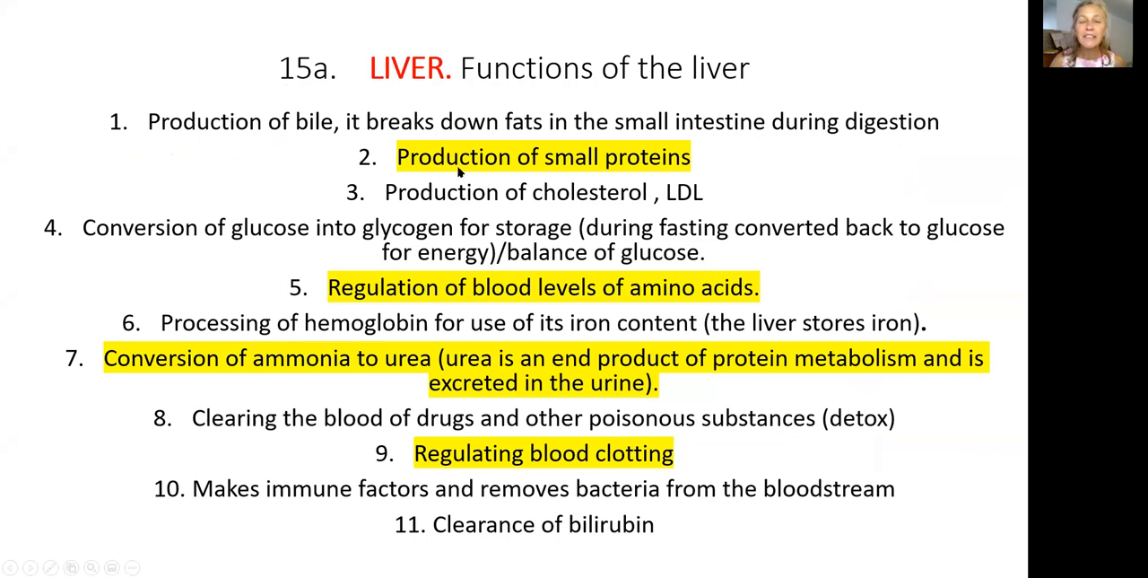
{"action": "mouse_move", "coordinate": [51, 365]}
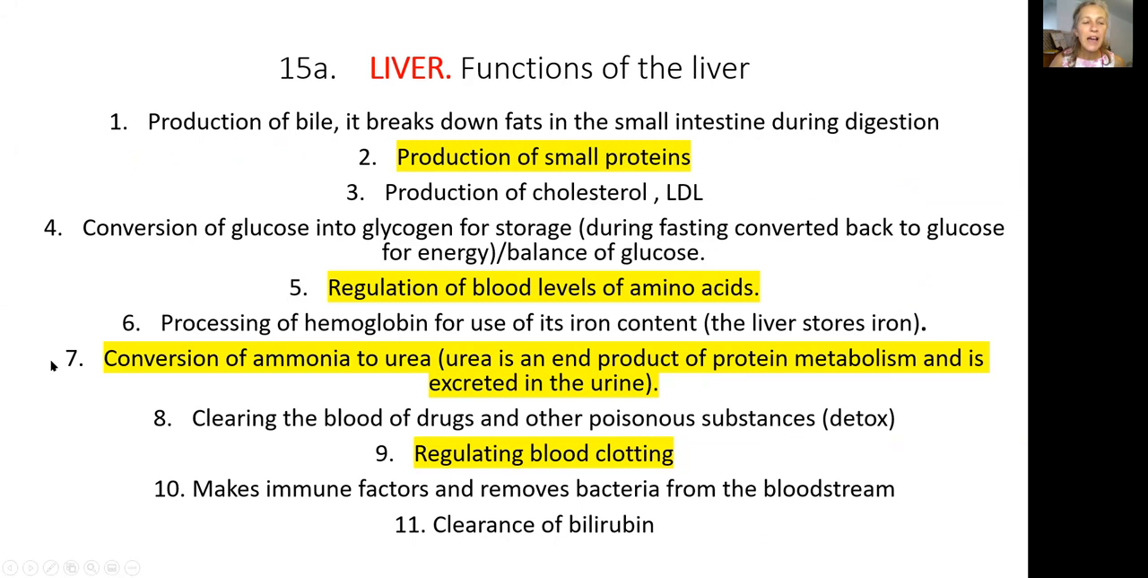
{"action": "mouse_move", "coordinate": [581, 39]}
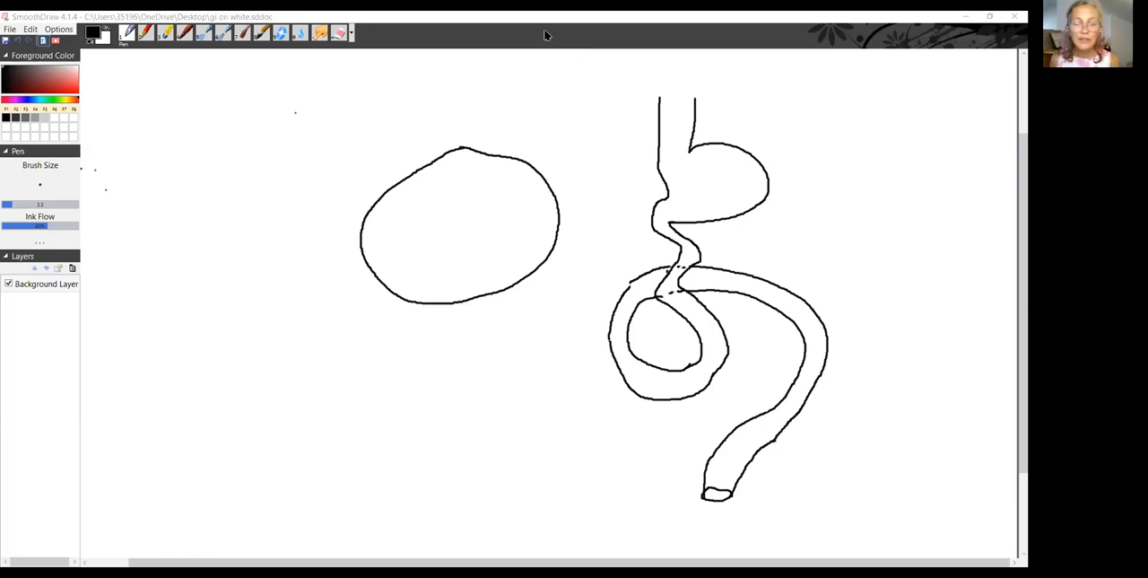
{"action": "mouse_move", "coordinate": [696, 51]}
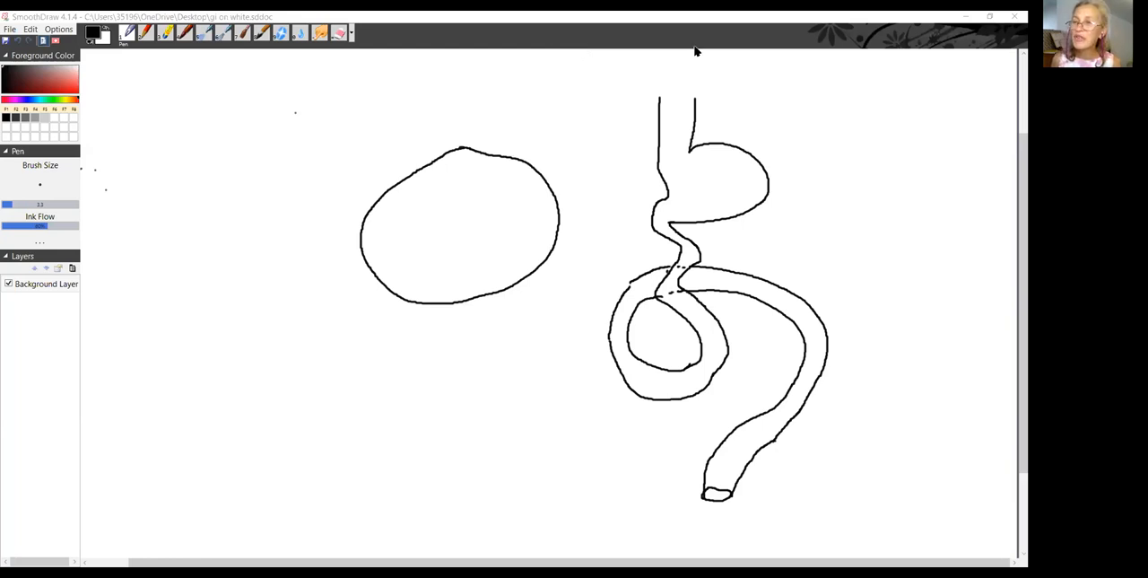
{"action": "mouse_move", "coordinate": [624, 109]}
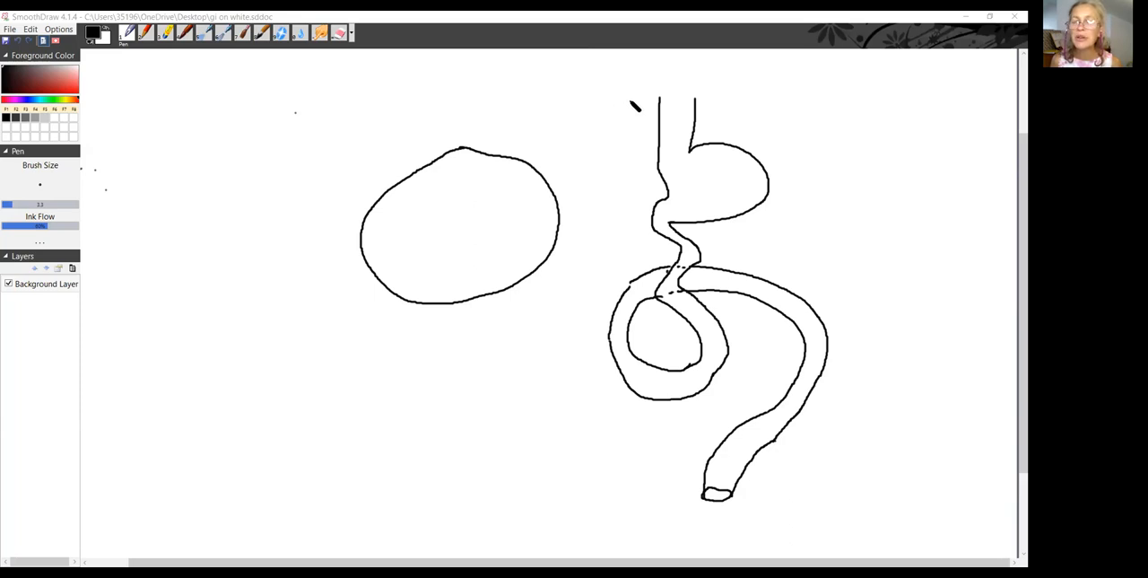
{"action": "mouse_move", "coordinate": [691, 100]}
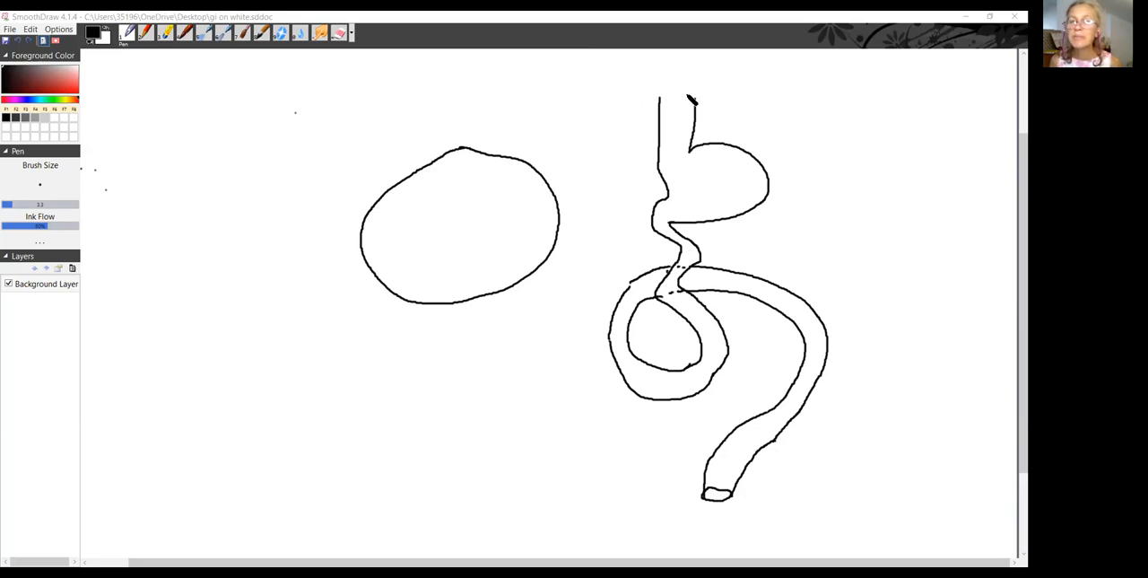
- Redraw the top of the esophagus with extra pen strokes
{"action": "left_click_drag", "start_coordinate": [646, 85], "coordinate": [695, 126]}
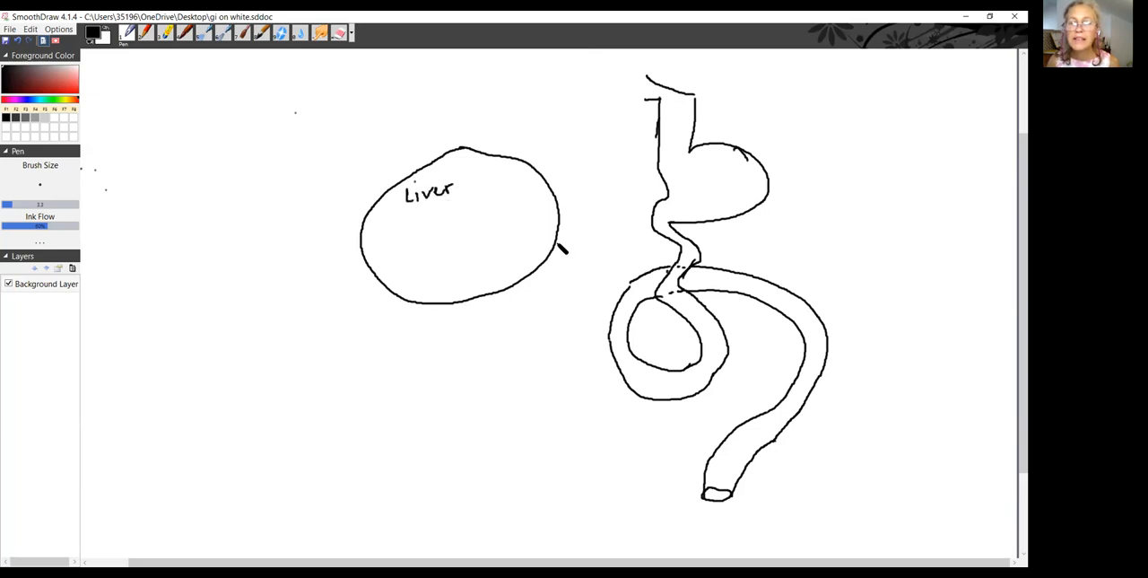
- Draw a duct from the liver oval to the intestine and the cylinder's left side
{"action": "left_click_drag", "start_coordinate": [561, 244], "coordinate": [708, 249]}
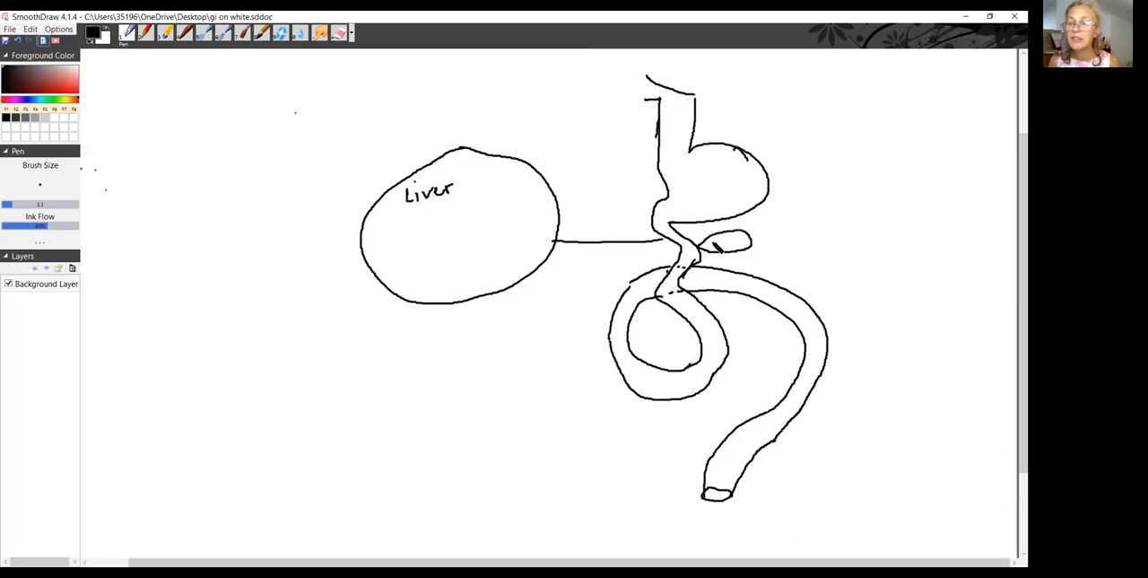
{"action": "mouse_move", "coordinate": [843, 240]}
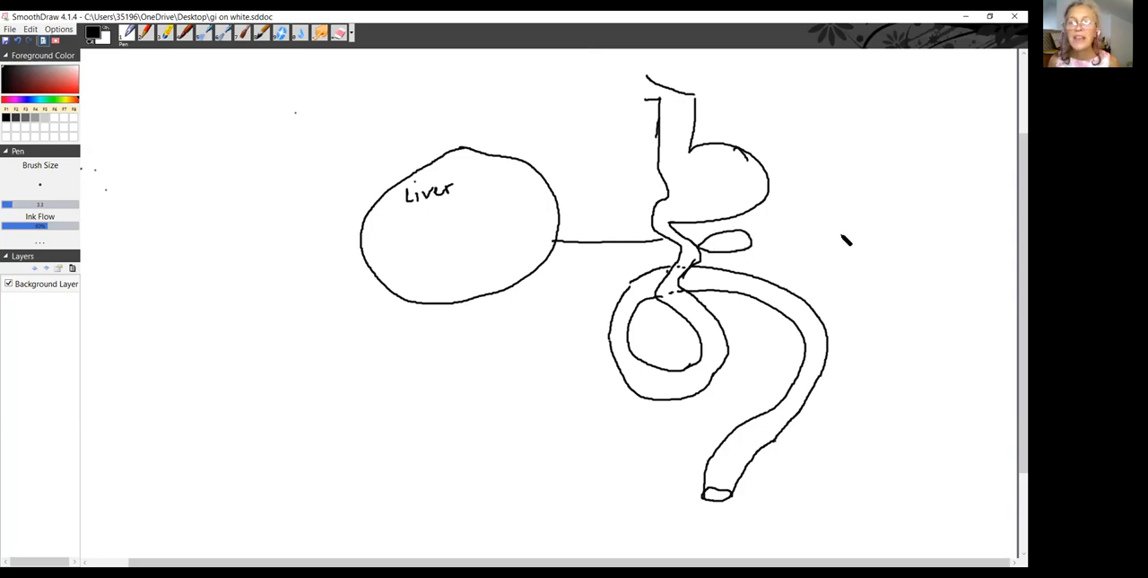
{"action": "mouse_move", "coordinate": [393, 222]}
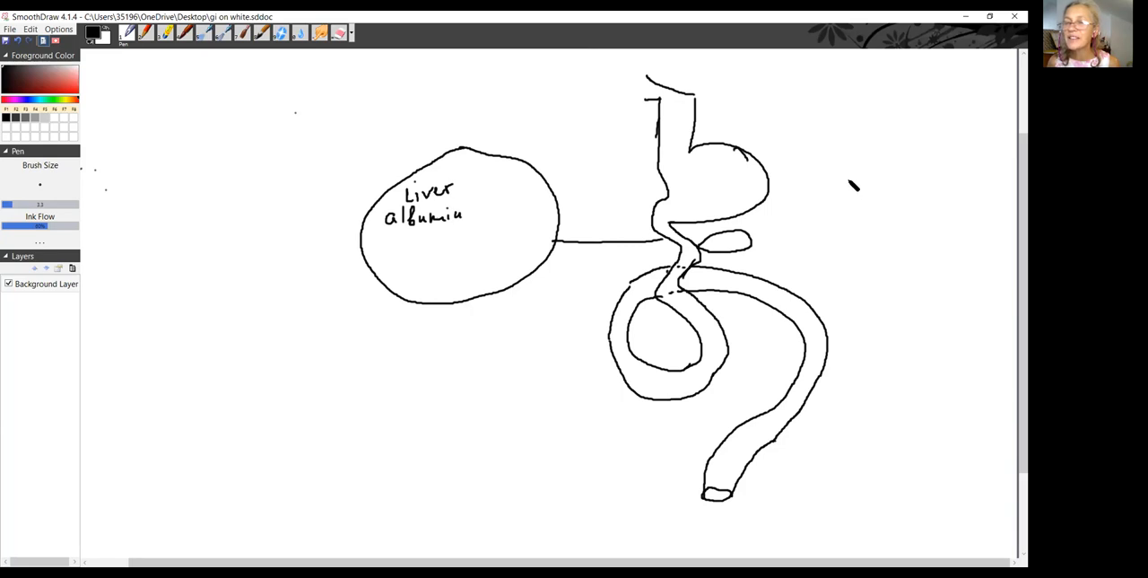
{"action": "left_click_drag", "start_coordinate": [853, 184], "coordinate": [850, 292]}
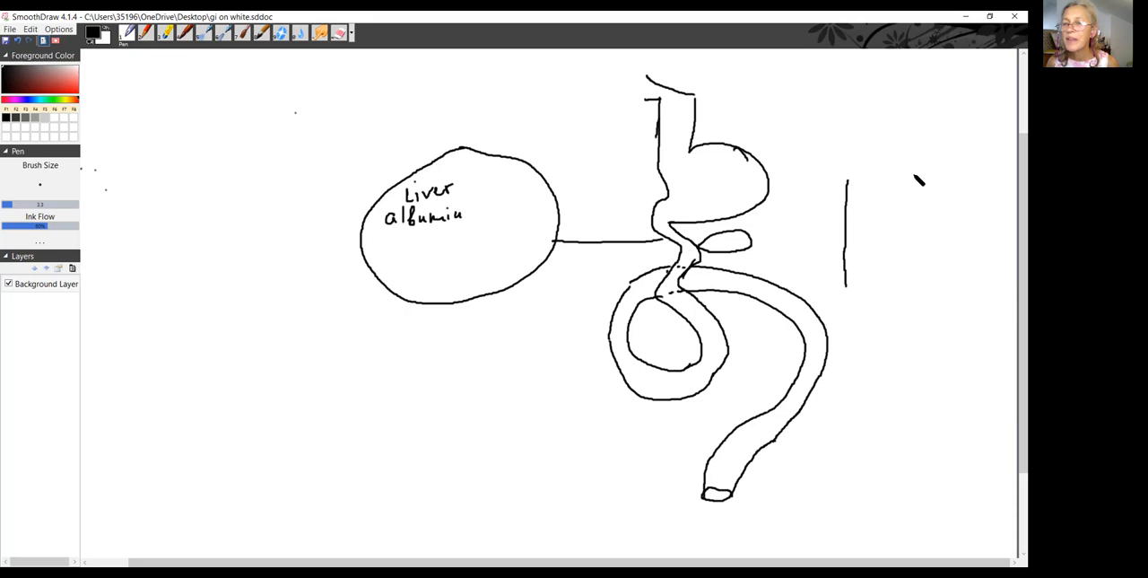
- Finish the cylinder, then draw arrows from the liver and from the stomach into it
{"action": "left_click_drag", "start_coordinate": [920, 180], "coordinate": [919, 287]}
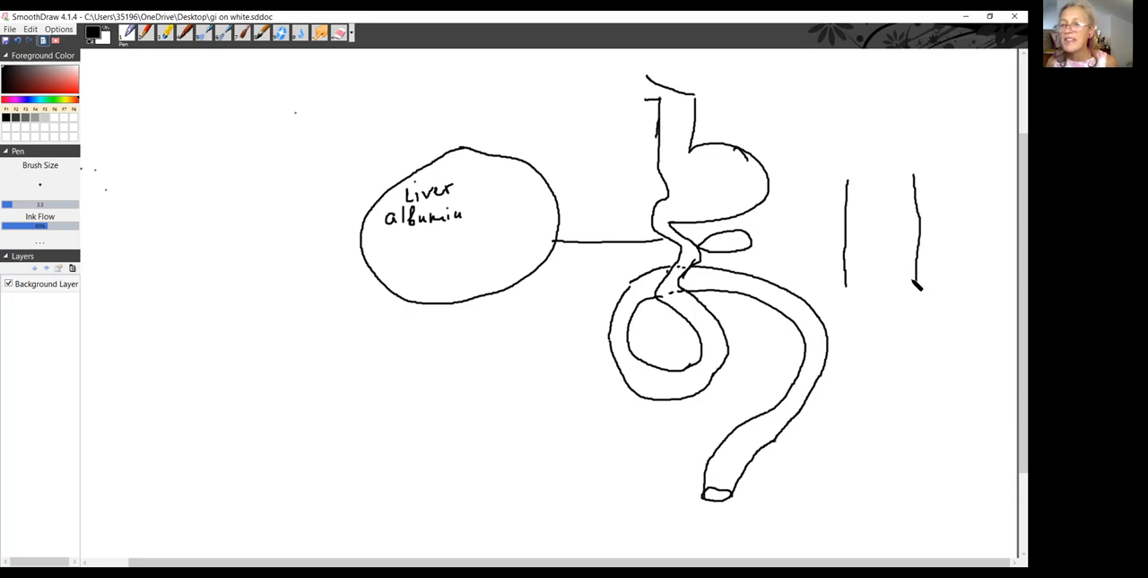
{"action": "left_click_drag", "start_coordinate": [848, 287], "coordinate": [924, 283]}
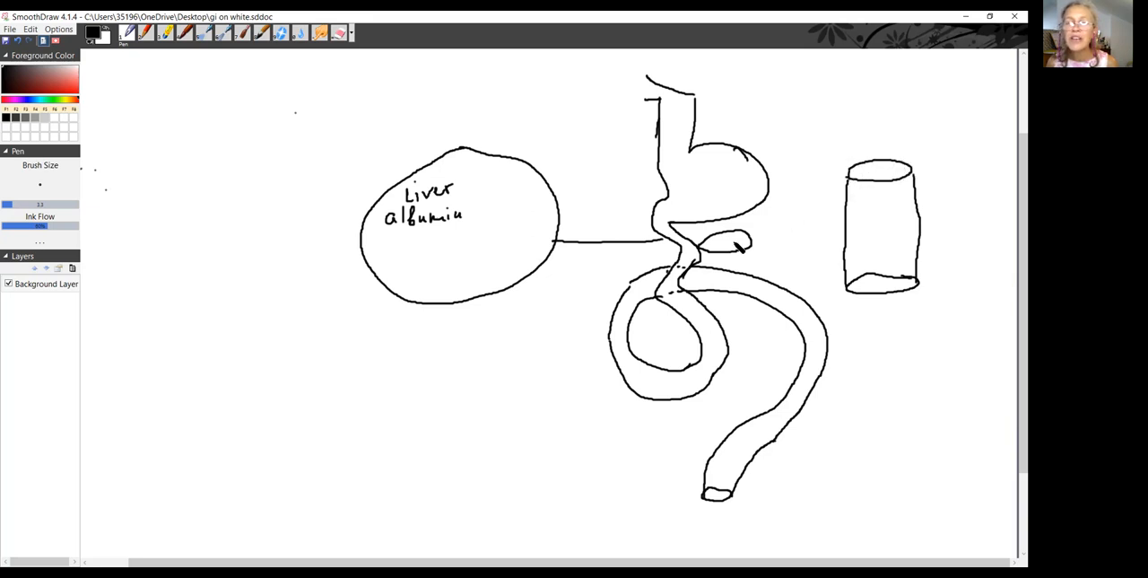
{"action": "left_click_drag", "start_coordinate": [538, 196], "coordinate": [603, 182]}
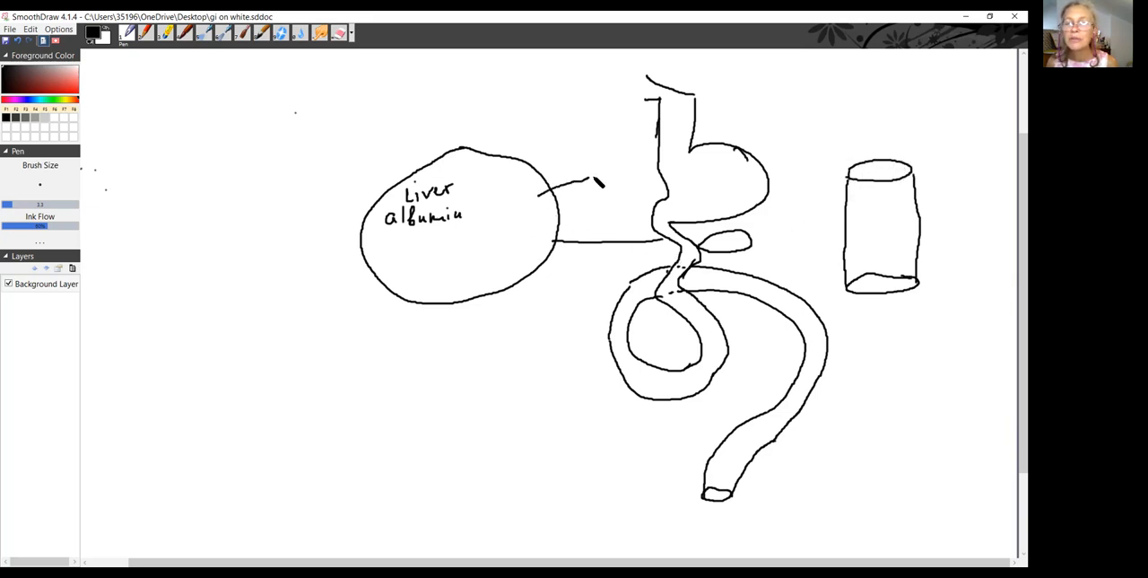
{"action": "left_click_drag", "start_coordinate": [578, 180], "coordinate": [601, 175]}
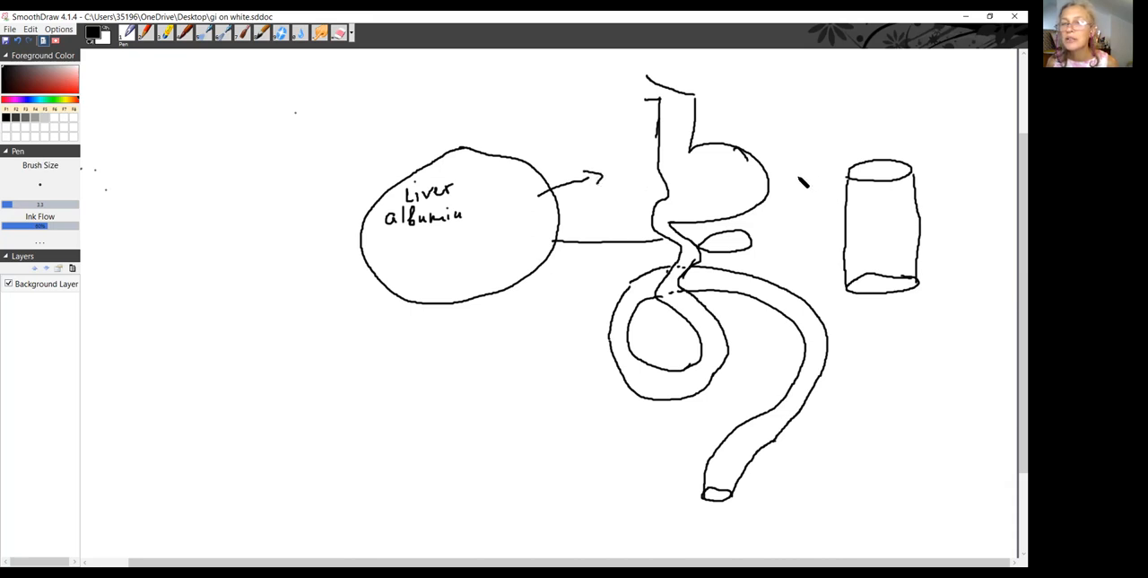
{"action": "left_click_drag", "start_coordinate": [788, 180], "coordinate": [843, 189]}
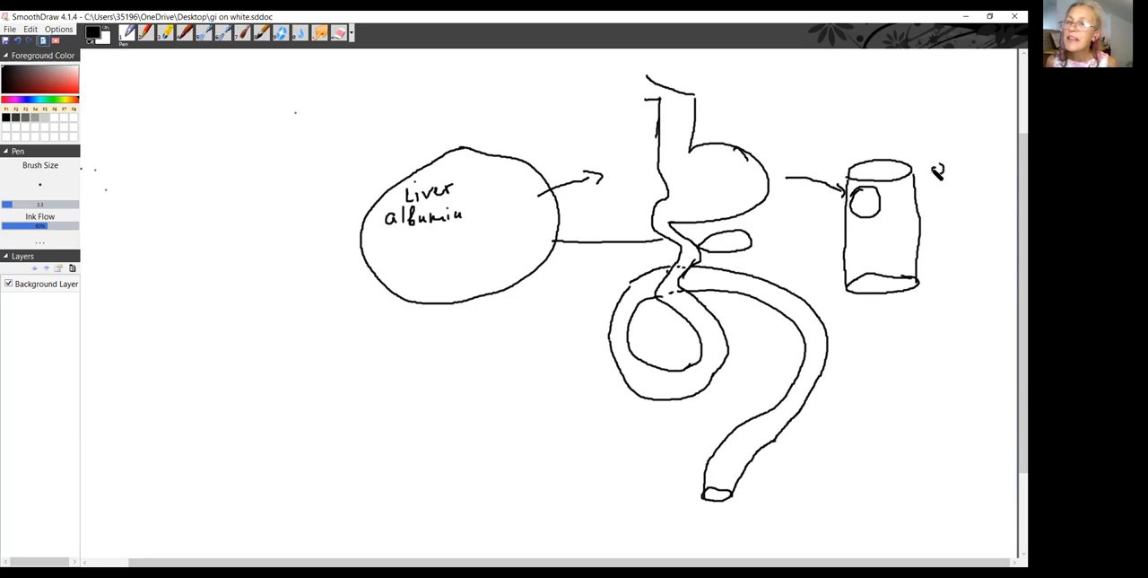
- Draw a labelled chain of small circles beside the cylinder and write Na+ and H2O inside
{"action": "left_click_drag", "start_coordinate": [938, 171], "coordinate": [942, 211]}
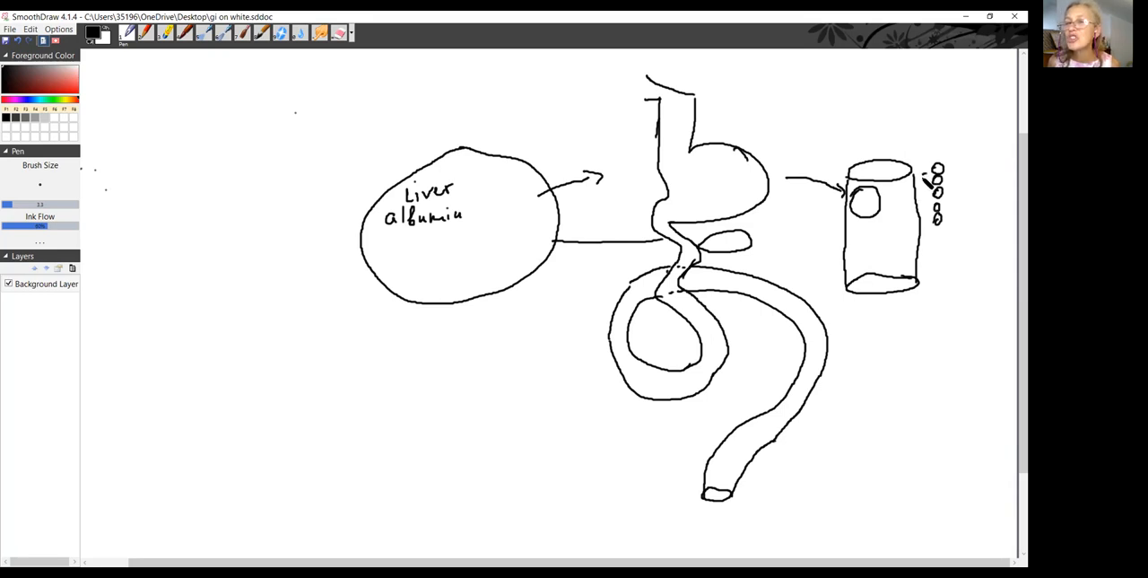
{"action": "left_click_drag", "start_coordinate": [924, 179], "coordinate": [951, 197]}
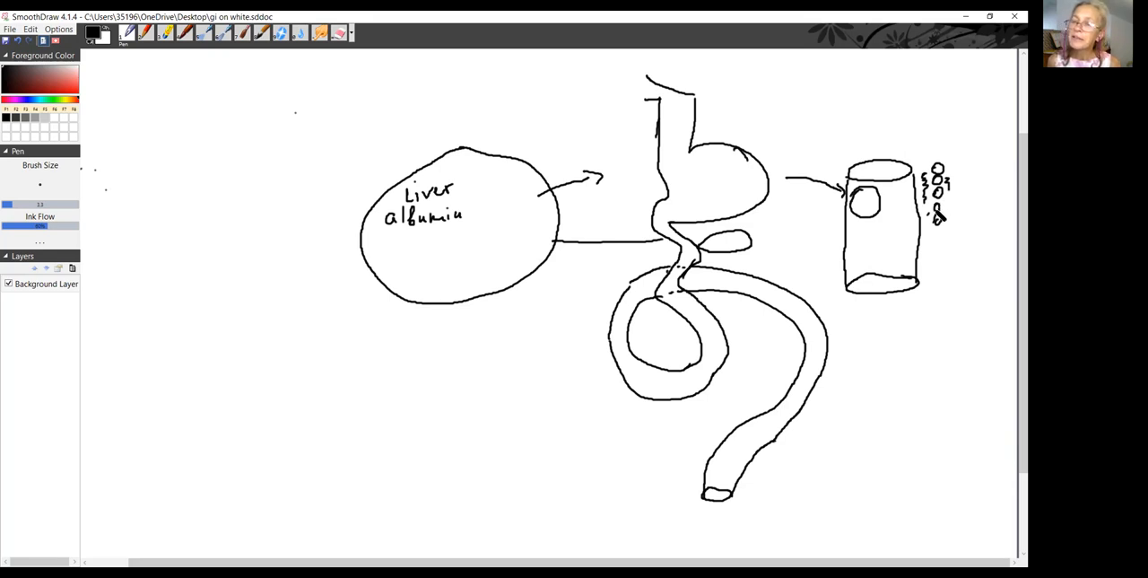
{"action": "left_click_drag", "start_coordinate": [933, 215], "coordinate": [959, 202]}
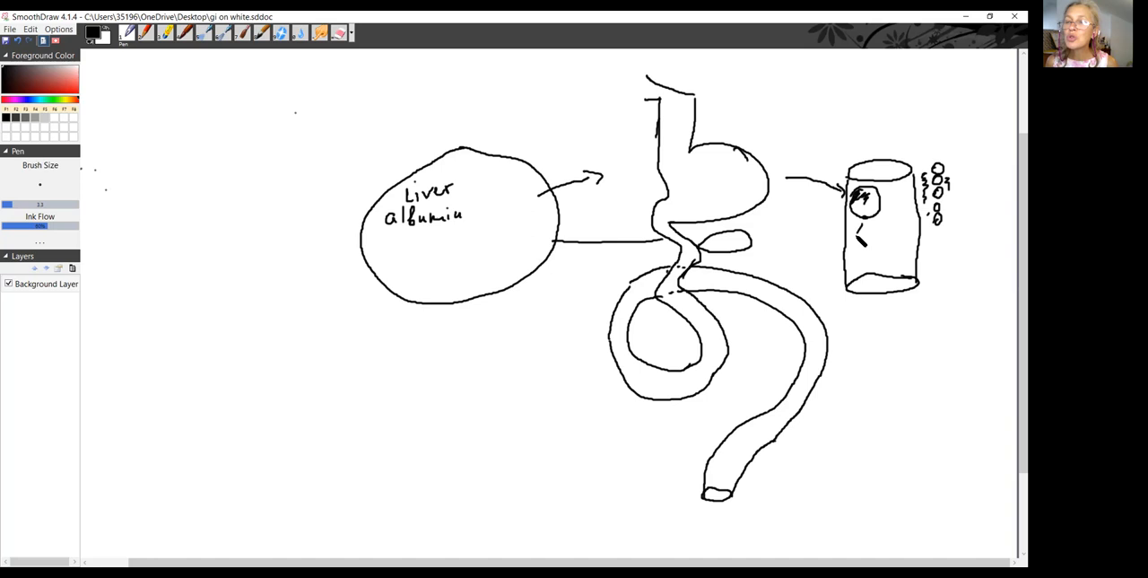
{"action": "left_click_drag", "start_coordinate": [857, 237], "coordinate": [893, 224]}
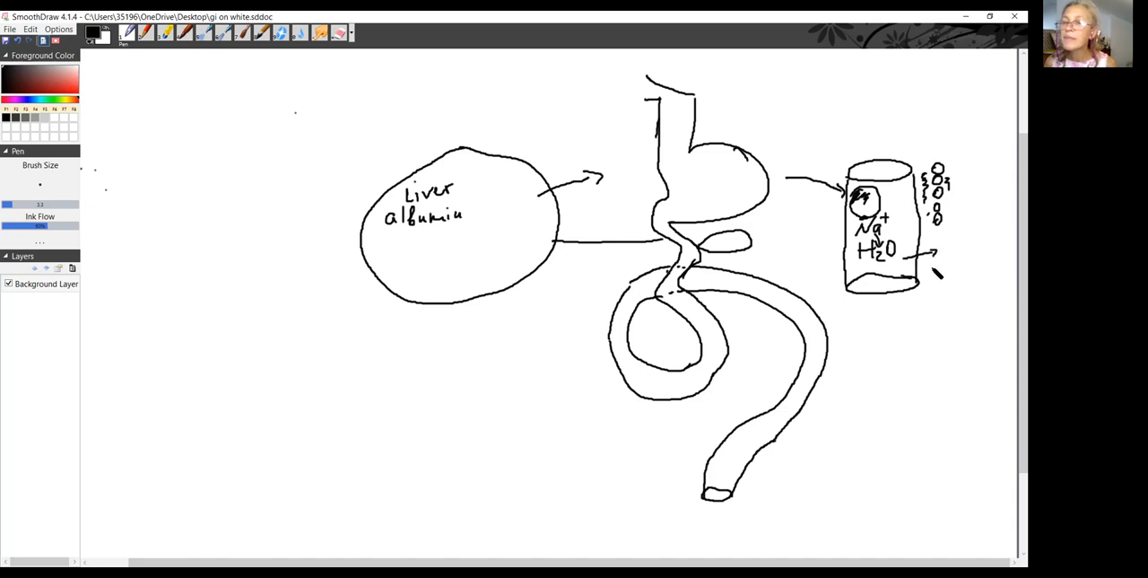
- Draw outward arrows from the cylinder labelled H2O, Na, K+ and Ca2+
{"action": "left_click_drag", "start_coordinate": [938, 269], "coordinate": [964, 274]}
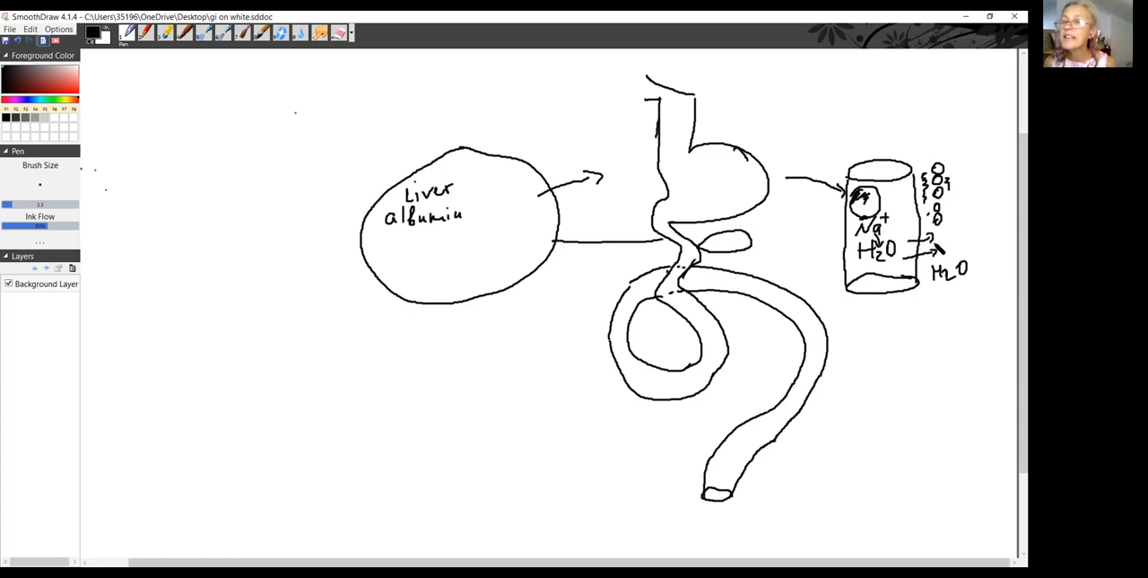
{"action": "left_click_drag", "start_coordinate": [929, 247], "coordinate": [965, 233]}
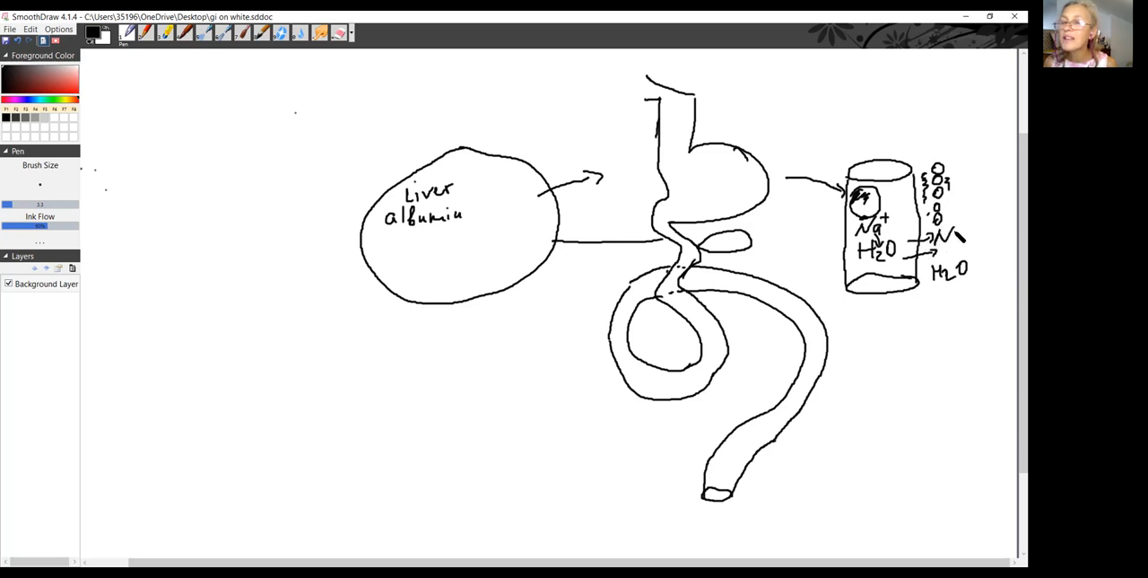
{"action": "left_click_drag", "start_coordinate": [956, 231], "coordinate": [987, 223]}
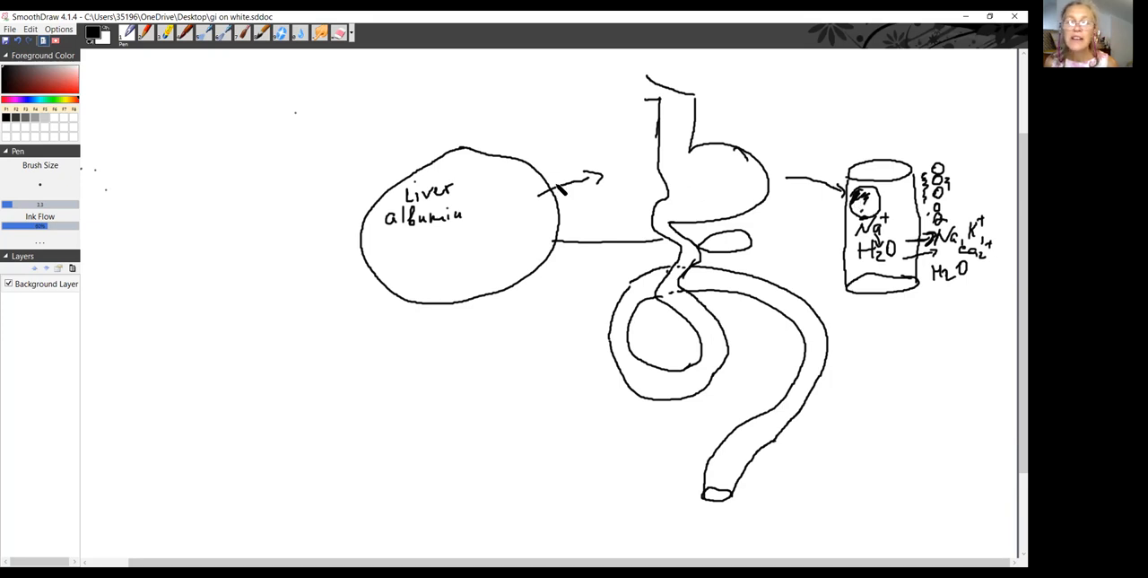
- Add a check mark beside Liver and write 'edima' below the H2O label
{"action": "left_click_drag", "start_coordinate": [467, 180], "coordinate": [473, 195]}
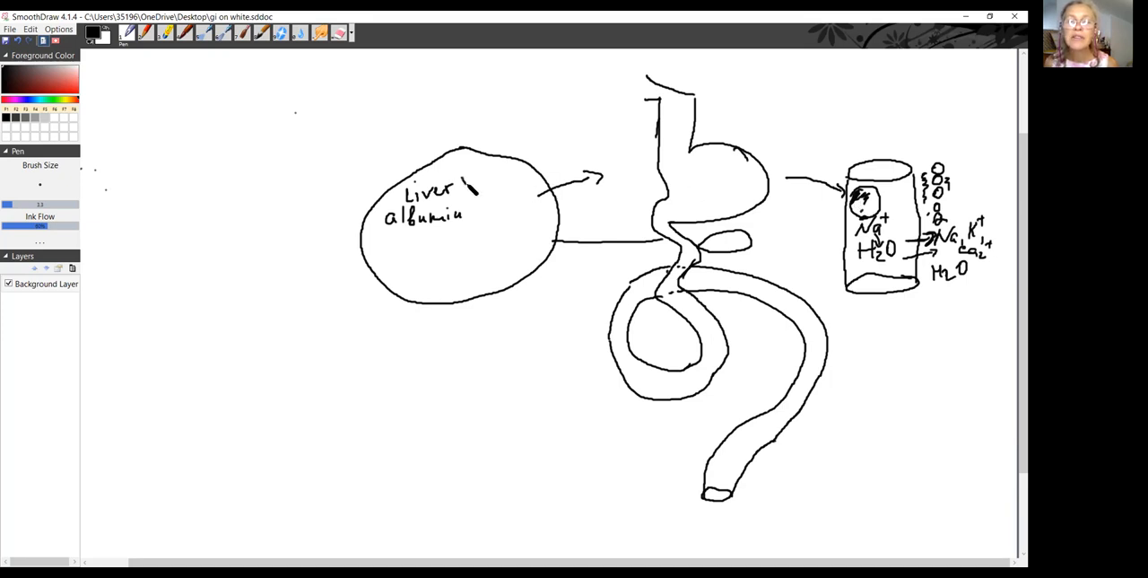
{"action": "left_click_drag", "start_coordinate": [467, 170], "coordinate": [476, 189]}
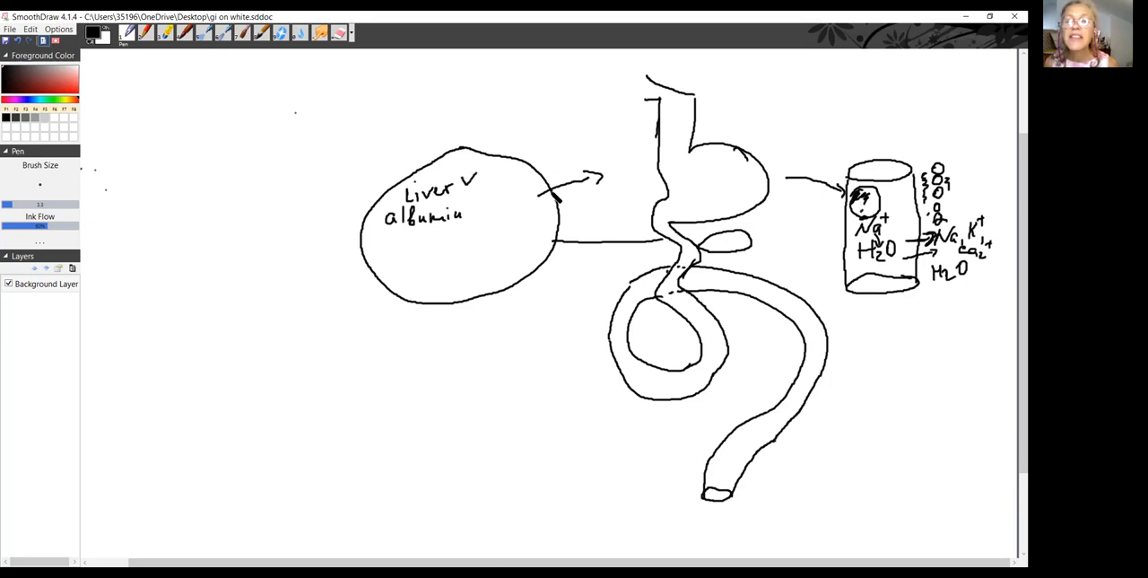
{"action": "left_click", "coordinate": [561, 188]}
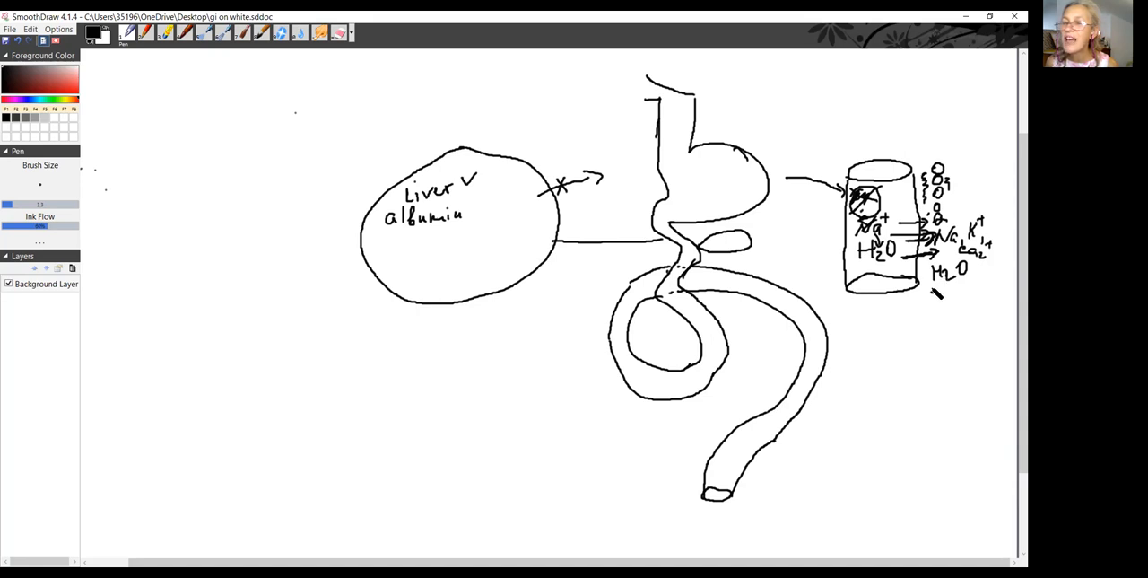
{"action": "left_click_drag", "start_coordinate": [929, 295], "coordinate": [983, 301]}
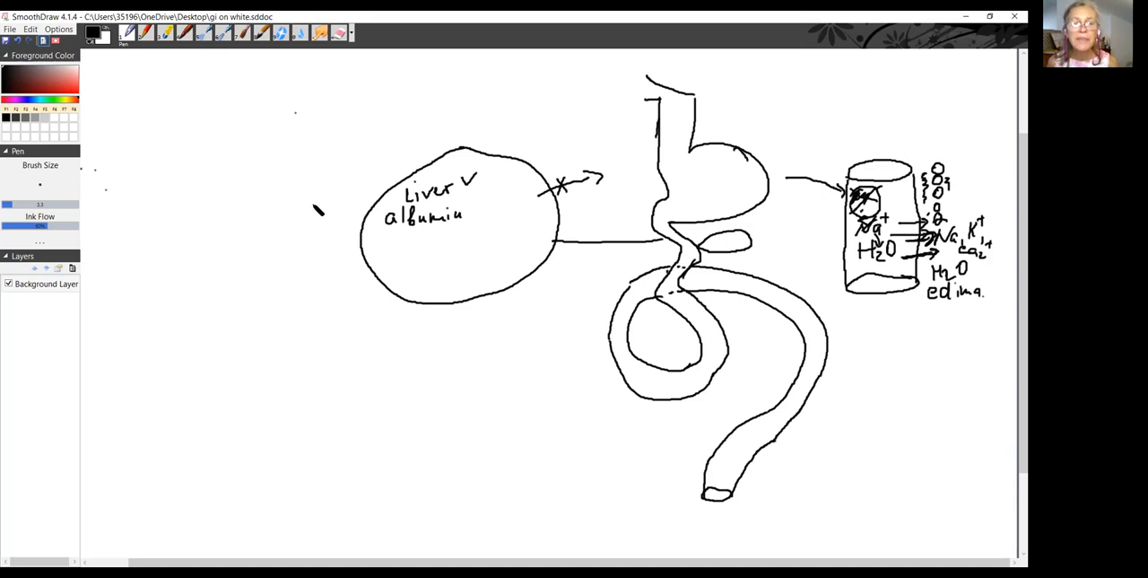
{"action": "mouse_move", "coordinate": [308, 213]}
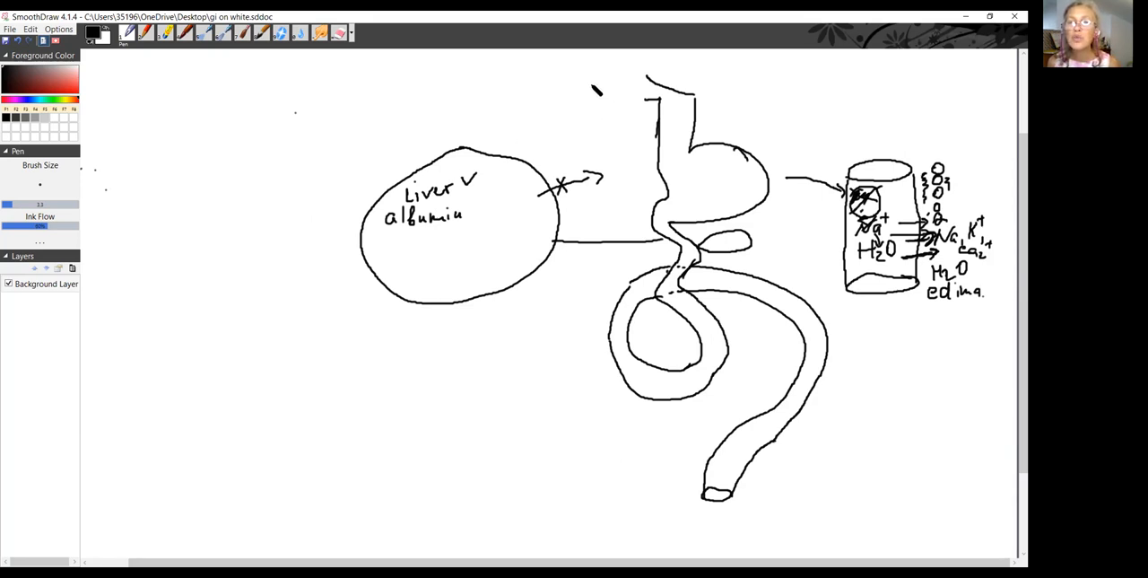
- Draw a small circle near the oesophagus and the a.a. path with arrows along the intestine
{"action": "left_click_drag", "start_coordinate": [583, 90], "coordinate": [619, 103]}
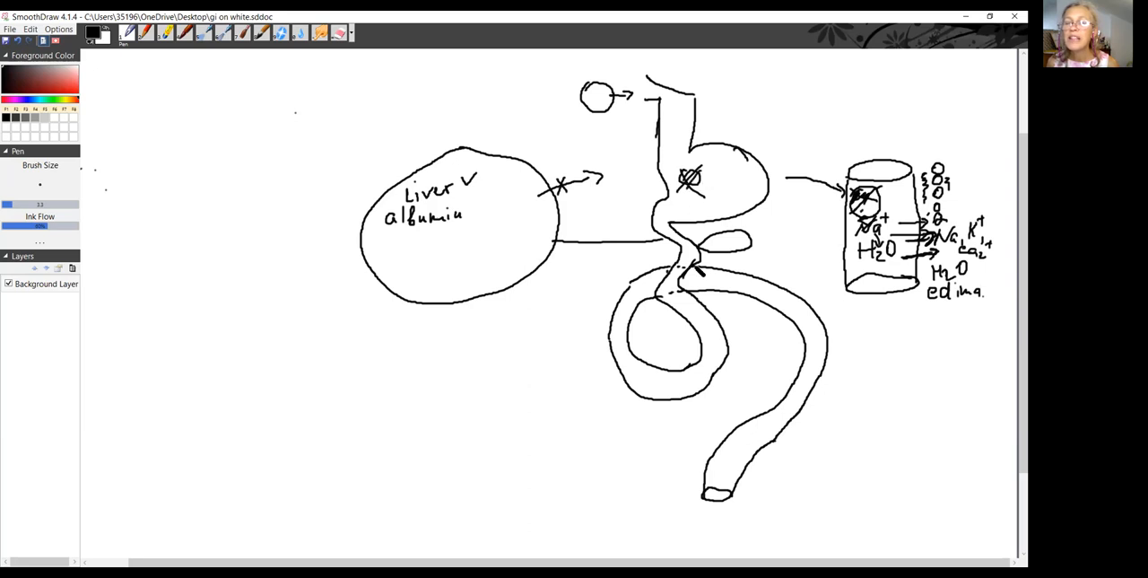
{"action": "left_click_drag", "start_coordinate": [704, 274], "coordinate": [736, 289]}
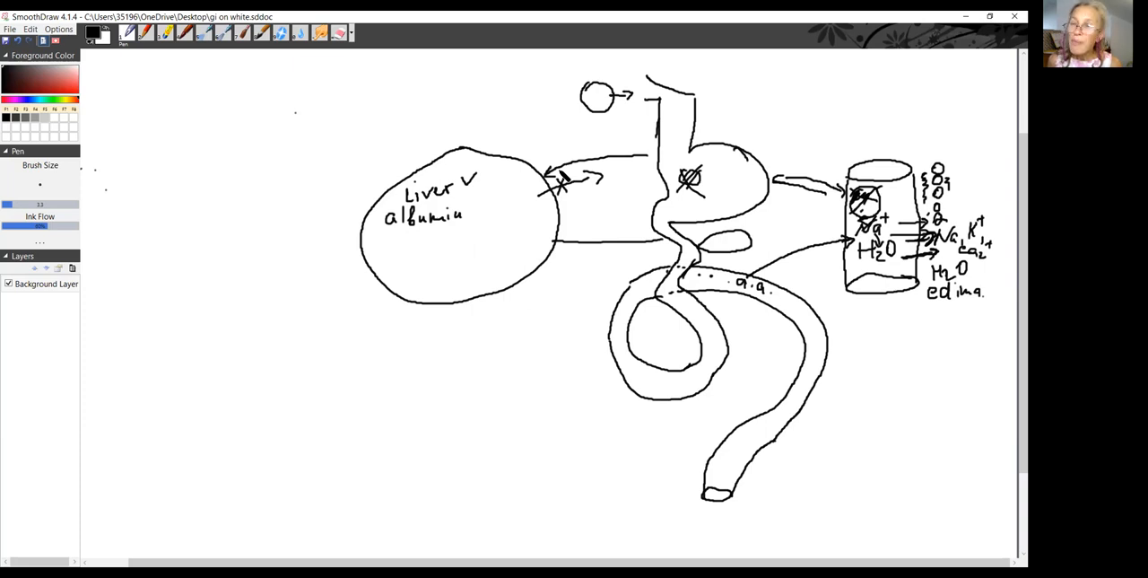
{"action": "mouse_move", "coordinate": [901, 370]}
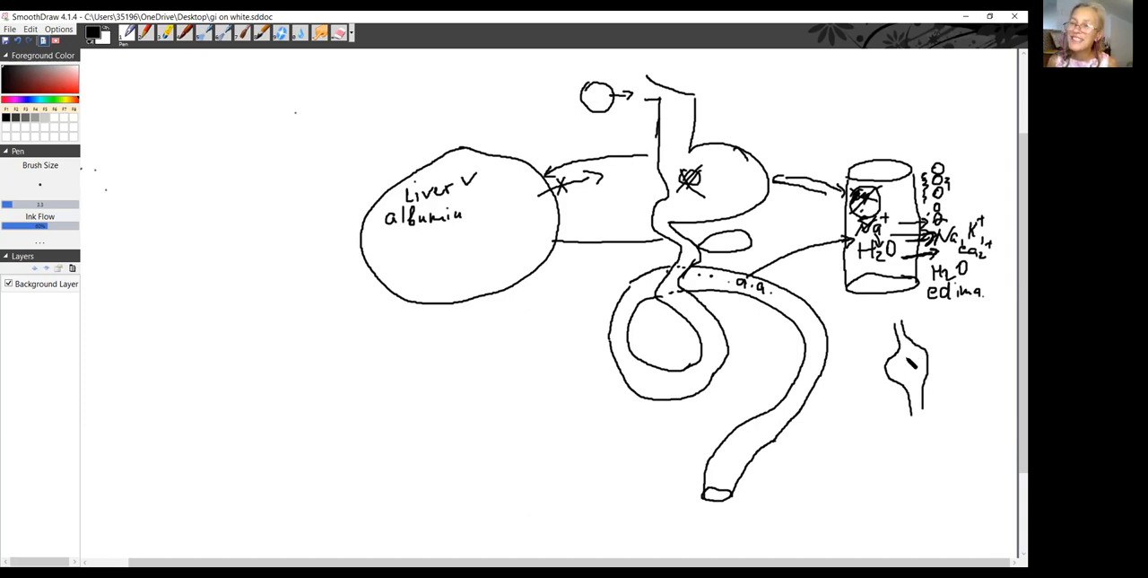
- Sketch a blood vessel below the cell and start reshaping the oesophagus circle
{"action": "left_click_drag", "start_coordinate": [902, 350], "coordinate": [915, 390]}
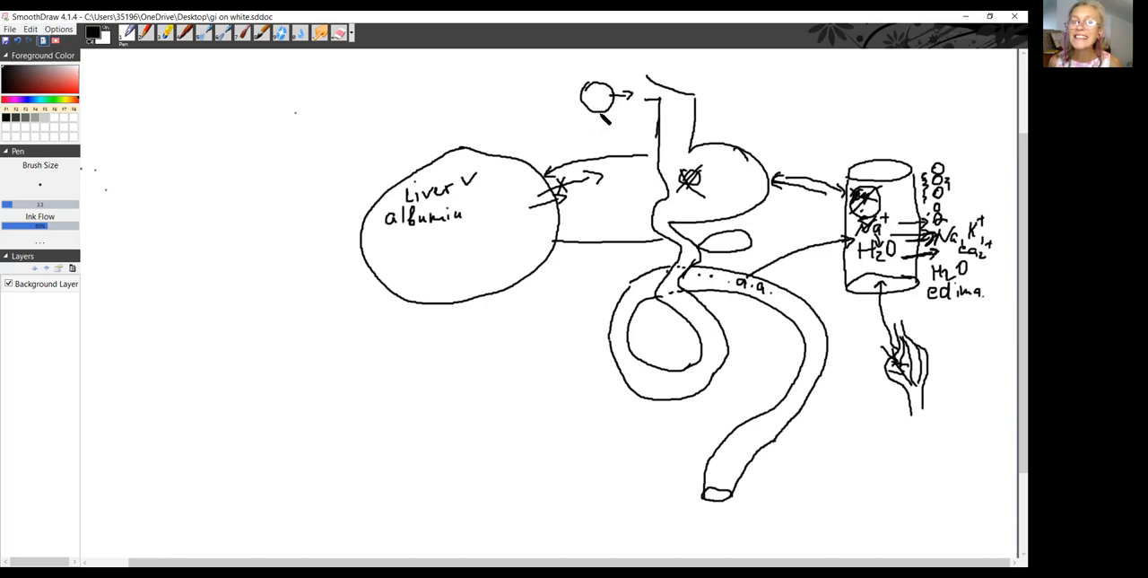
{"action": "left_click_drag", "start_coordinate": [628, 94], "coordinate": [637, 112]}
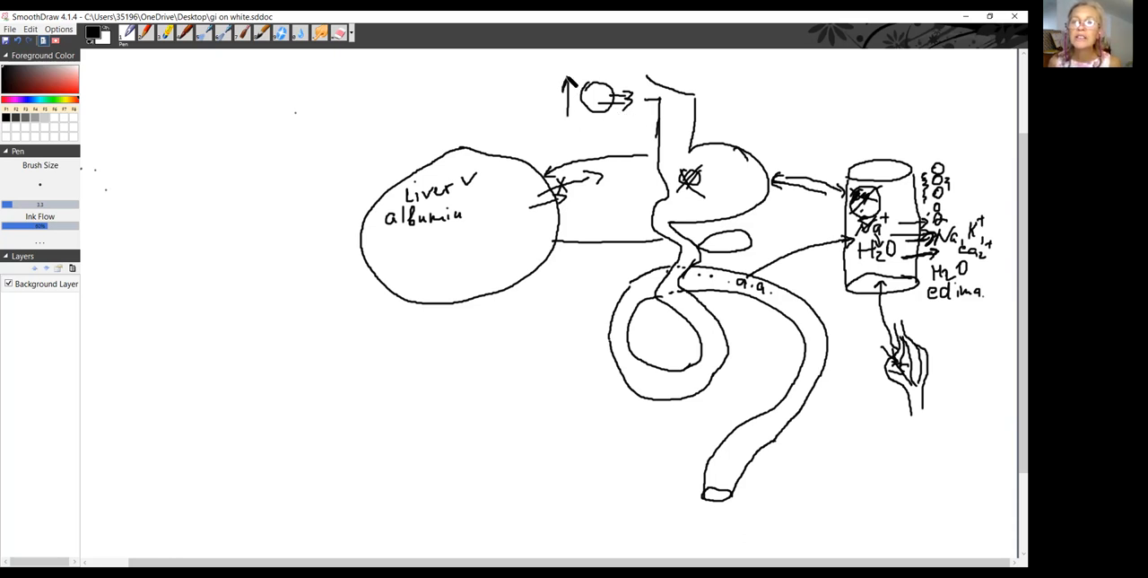
- Draw a hexagonal ring with an upward arrow over the small oesophagus circle
{"action": "left_click_drag", "start_coordinate": [637, 98], "coordinate": [669, 107]}
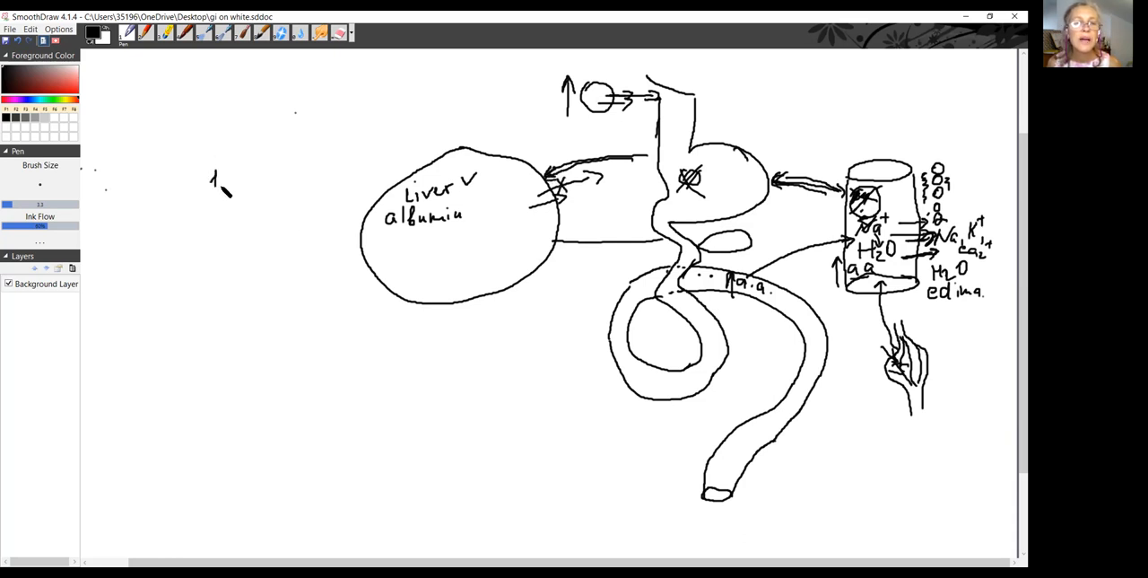
- Handwrite '1. a.a. → Fat, sugar.' at the top left of the sketch
{"action": "left_click_drag", "start_coordinate": [228, 183], "coordinate": [260, 175]}
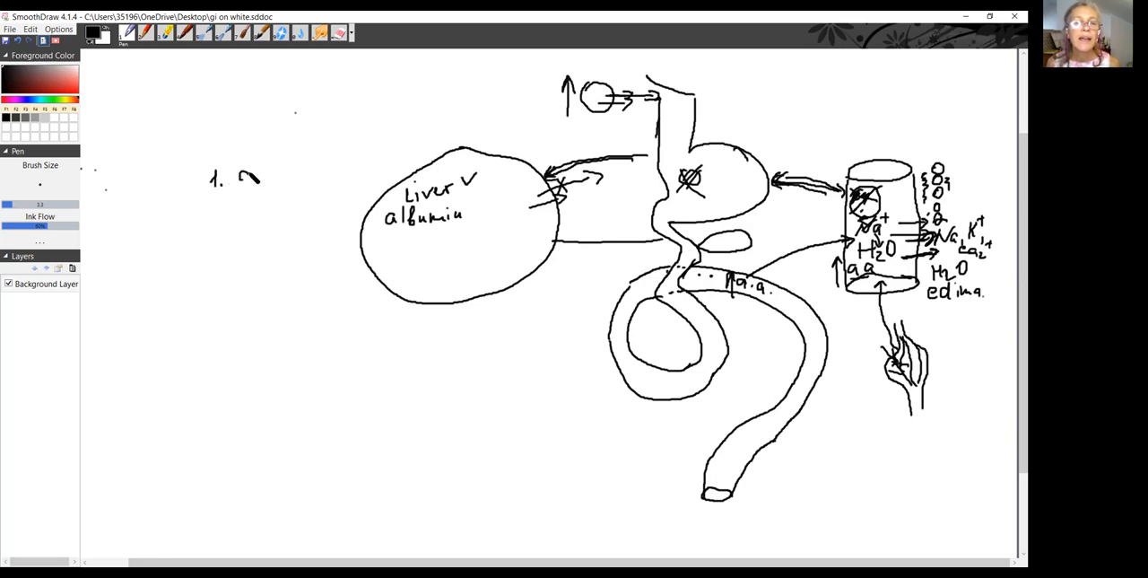
{"action": "left_click_drag", "start_coordinate": [240, 177], "coordinate": [305, 175]}
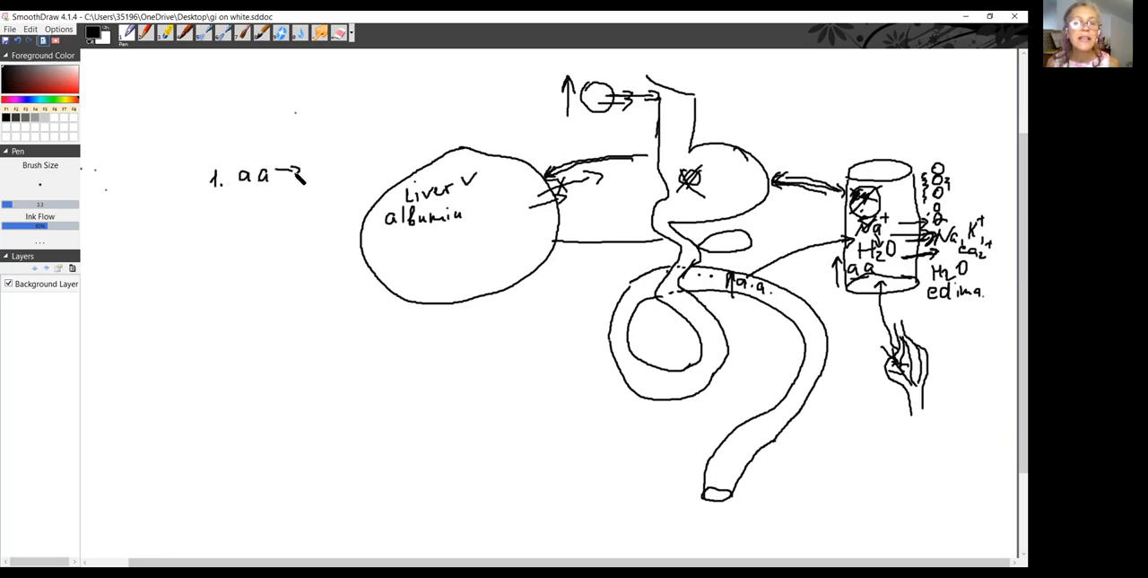
{"action": "left_click_drag", "start_coordinate": [314, 166], "coordinate": [336, 189]}
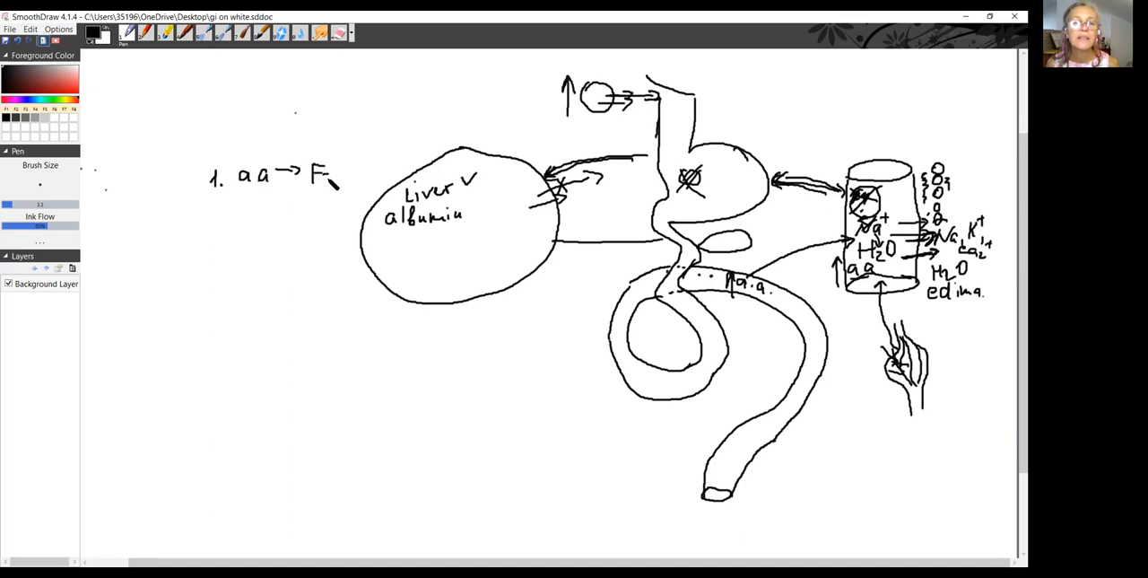
{"action": "left_click_drag", "start_coordinate": [328, 175], "coordinate": [386, 170]}
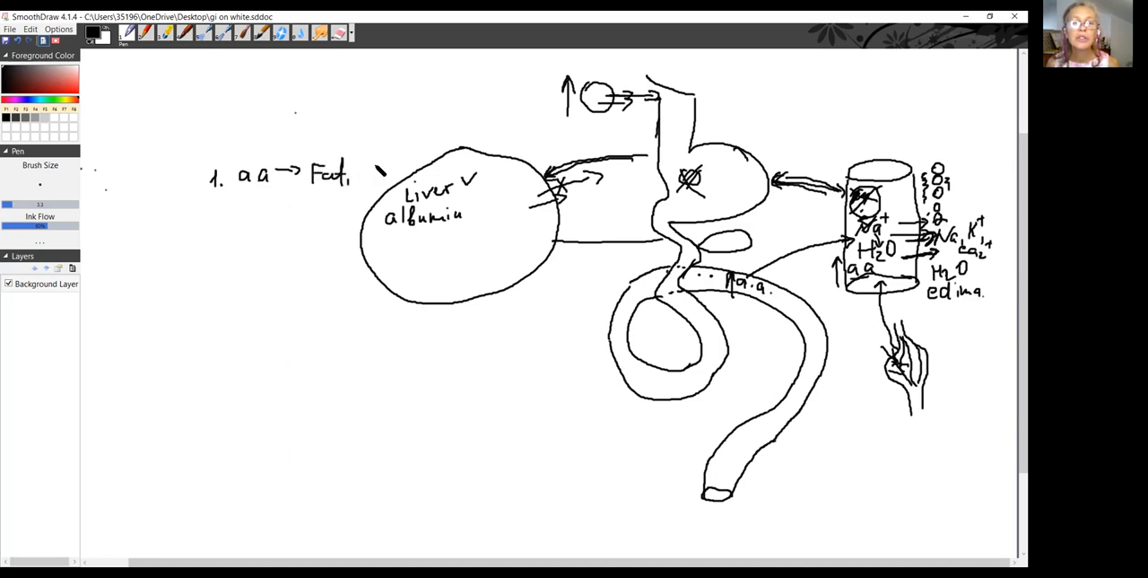
{"action": "left_click_drag", "start_coordinate": [364, 166], "coordinate": [404, 180]}
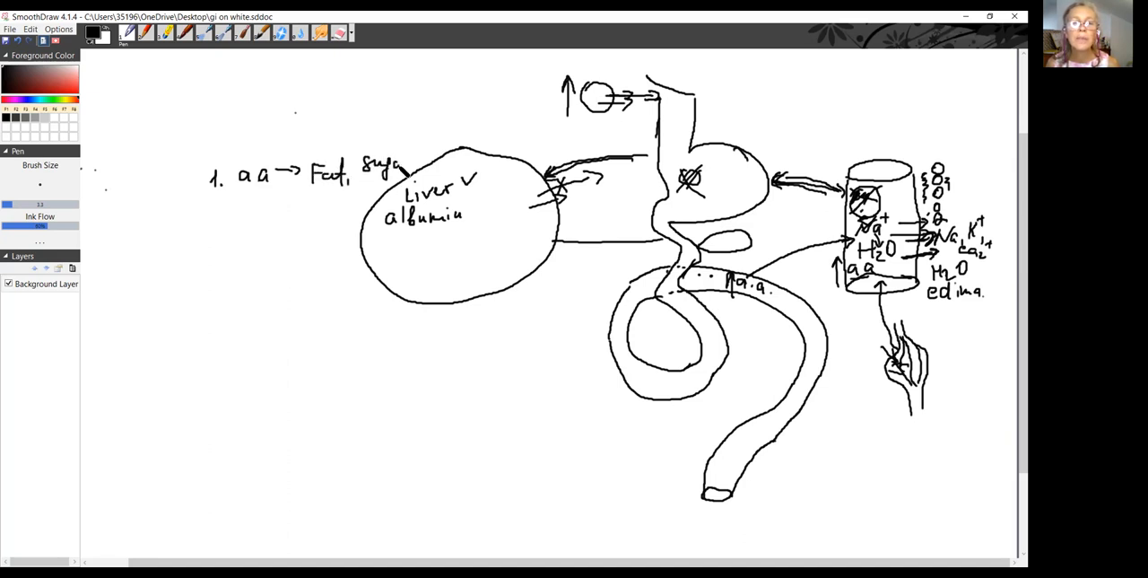
{"action": "left_click", "coordinate": [324, 192]}
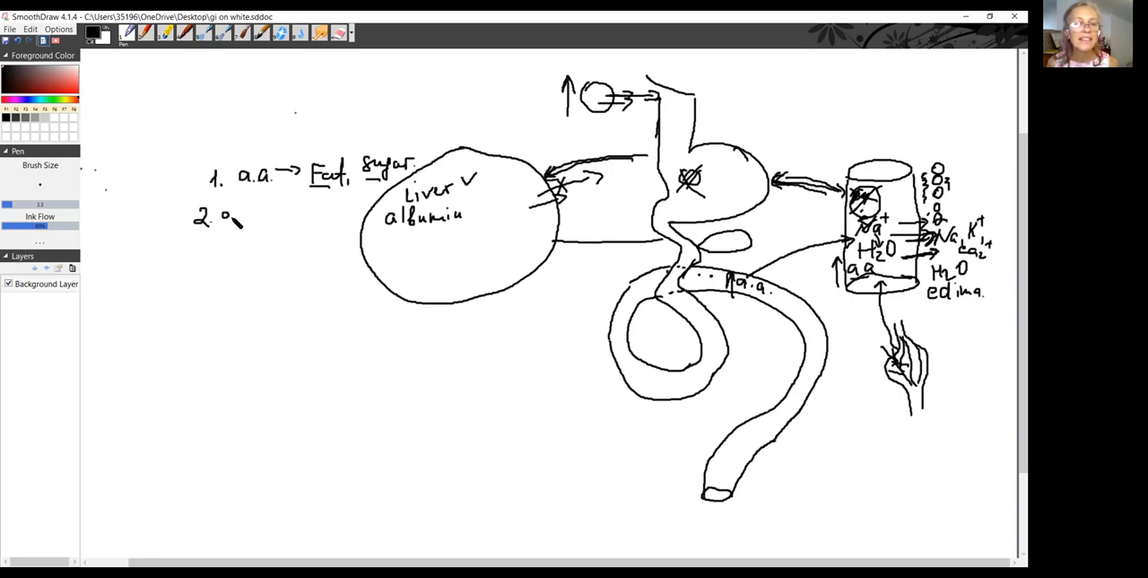
- Handwrite '2. a.a.' and draw the H2N–C–C(=O)–O–H amino acid structure beneath it
{"action": "left_click_drag", "start_coordinate": [228, 220], "coordinate": [278, 224]}
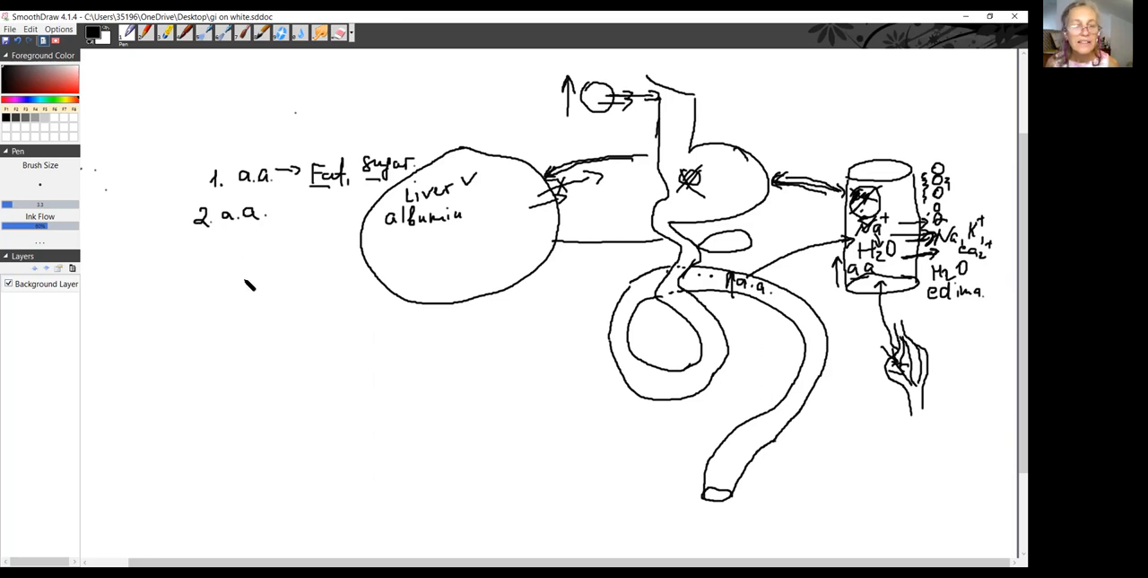
{"action": "left_click_drag", "start_coordinate": [235, 265], "coordinate": [273, 270]}
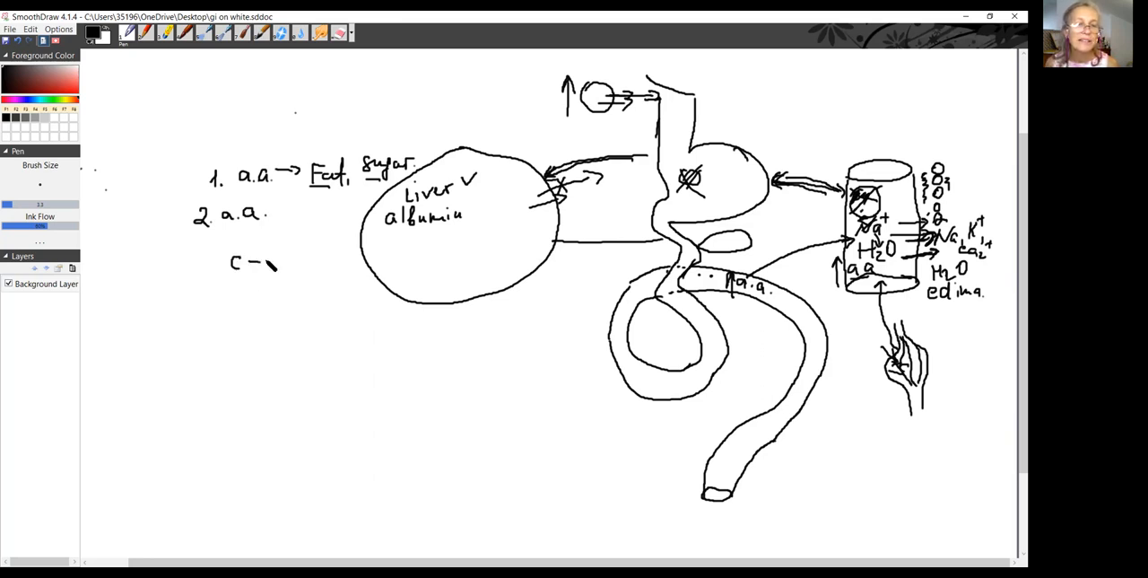
{"action": "left_click_drag", "start_coordinate": [269, 260], "coordinate": [291, 256]}
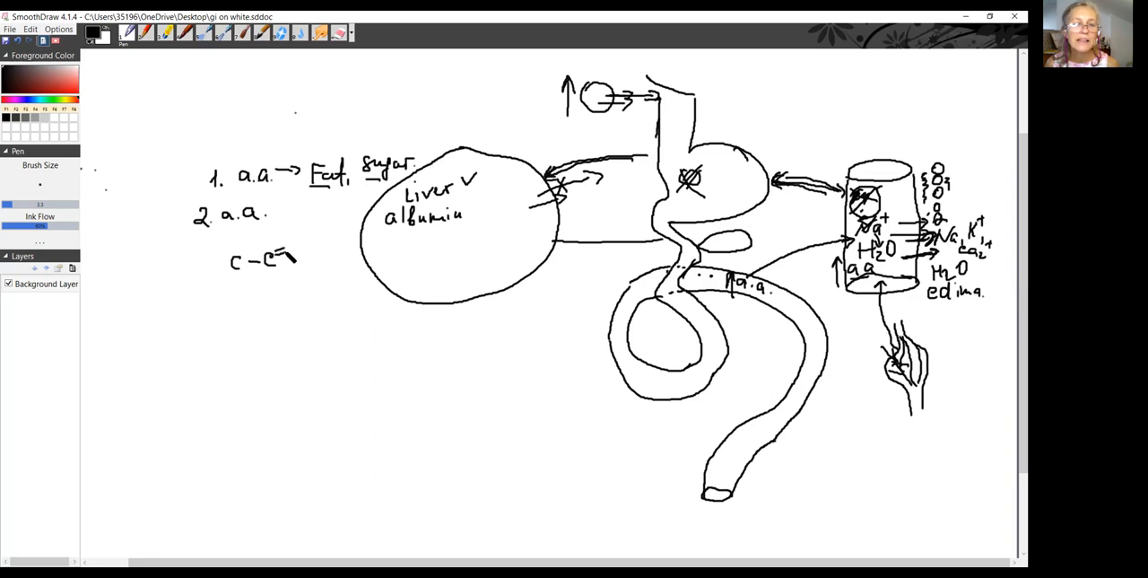
{"action": "left_click_drag", "start_coordinate": [291, 242], "coordinate": [305, 288]}
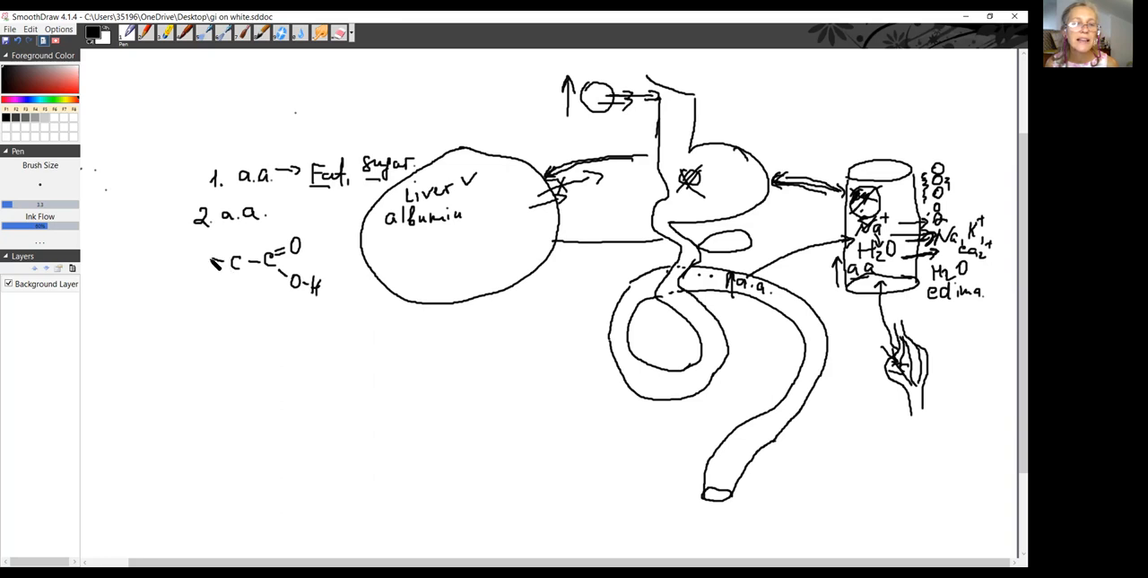
{"action": "left_click_drag", "start_coordinate": [184, 261], "coordinate": [201, 256]}
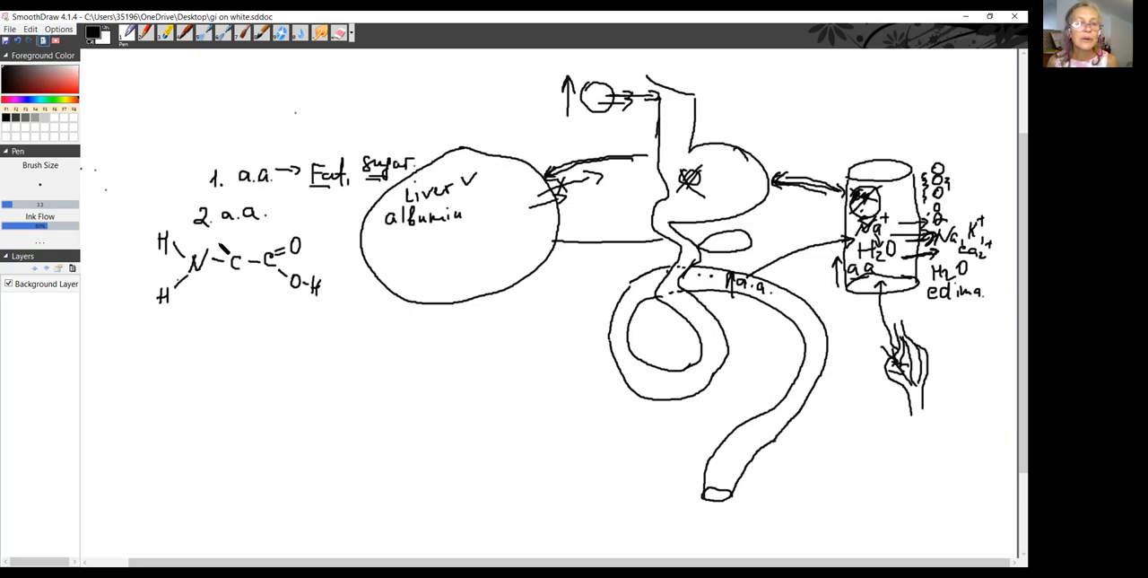
- Mark off the amino group and write NH3 below the amino acid formula
{"action": "left_click_drag", "start_coordinate": [223, 240], "coordinate": [223, 278]}
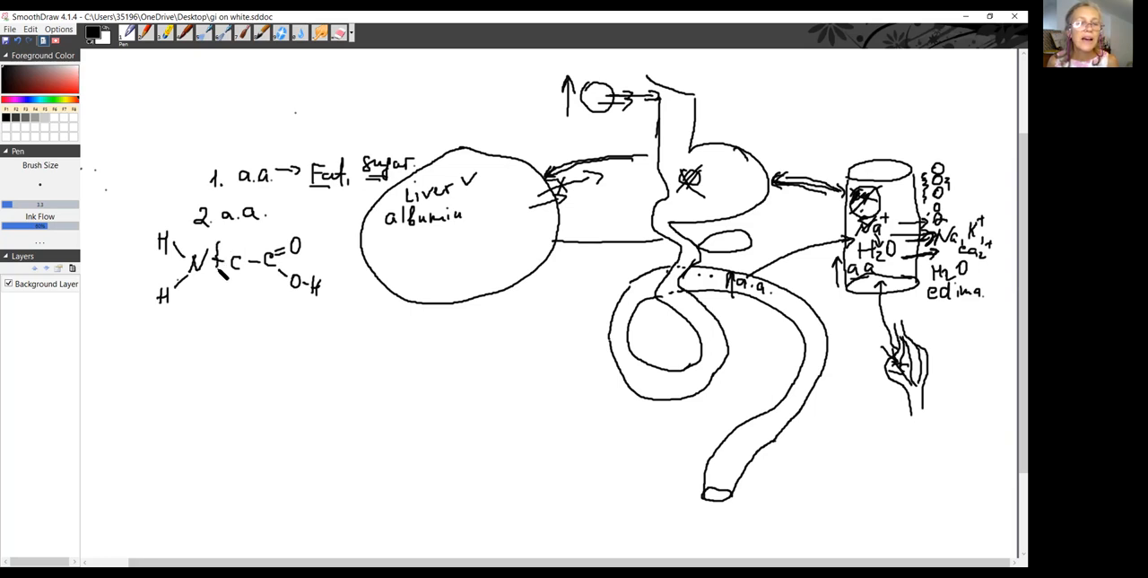
{"action": "left_click_drag", "start_coordinate": [205, 310], "coordinate": [215, 321]}
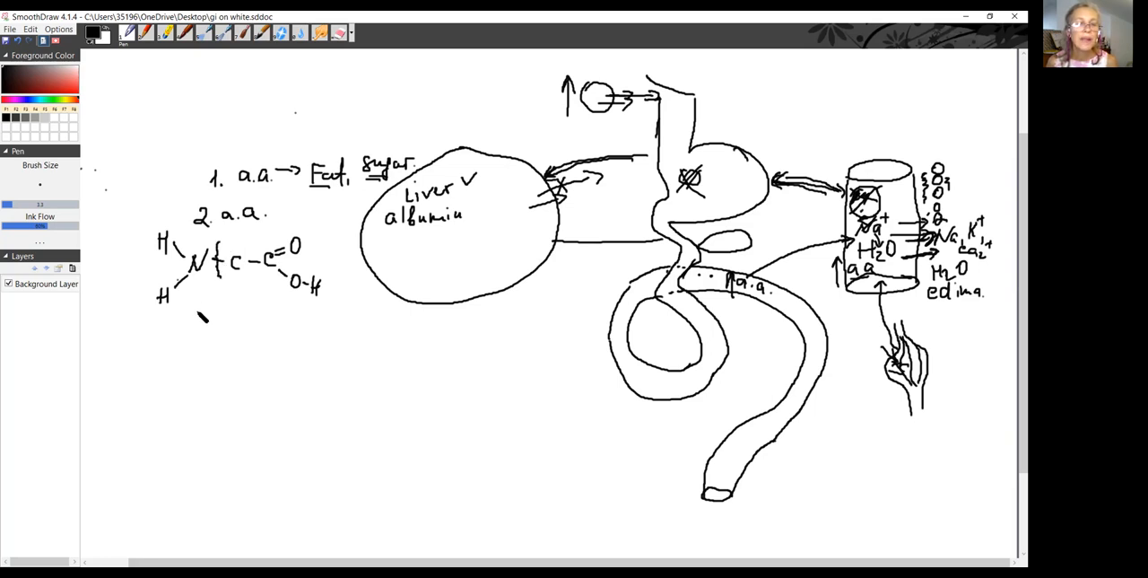
{"action": "left_click_drag", "start_coordinate": [184, 319], "coordinate": [224, 309]}
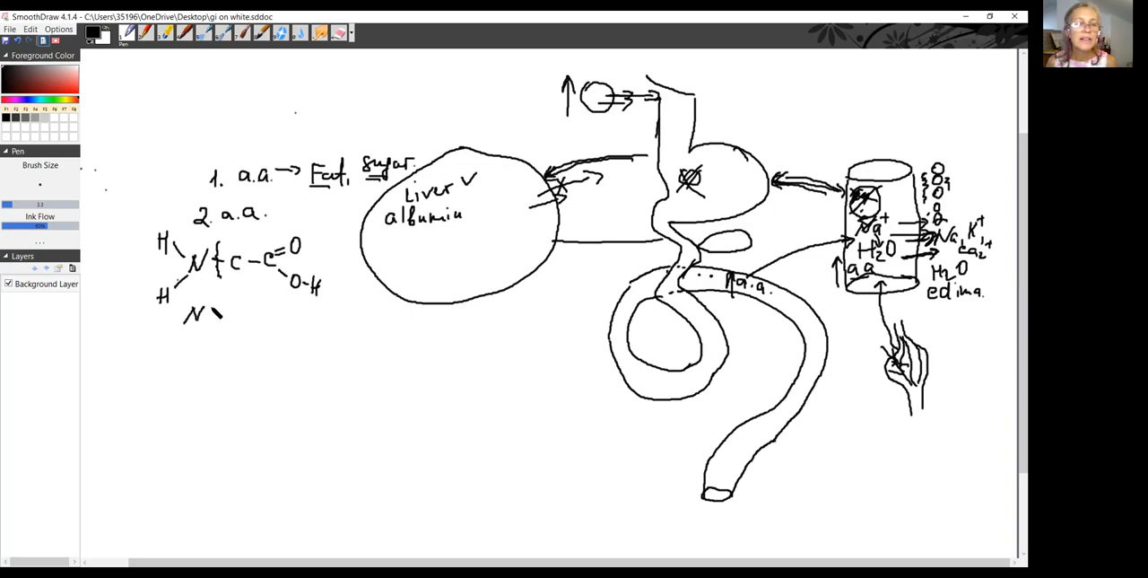
{"action": "left_click_drag", "start_coordinate": [207, 314], "coordinate": [237, 327]}
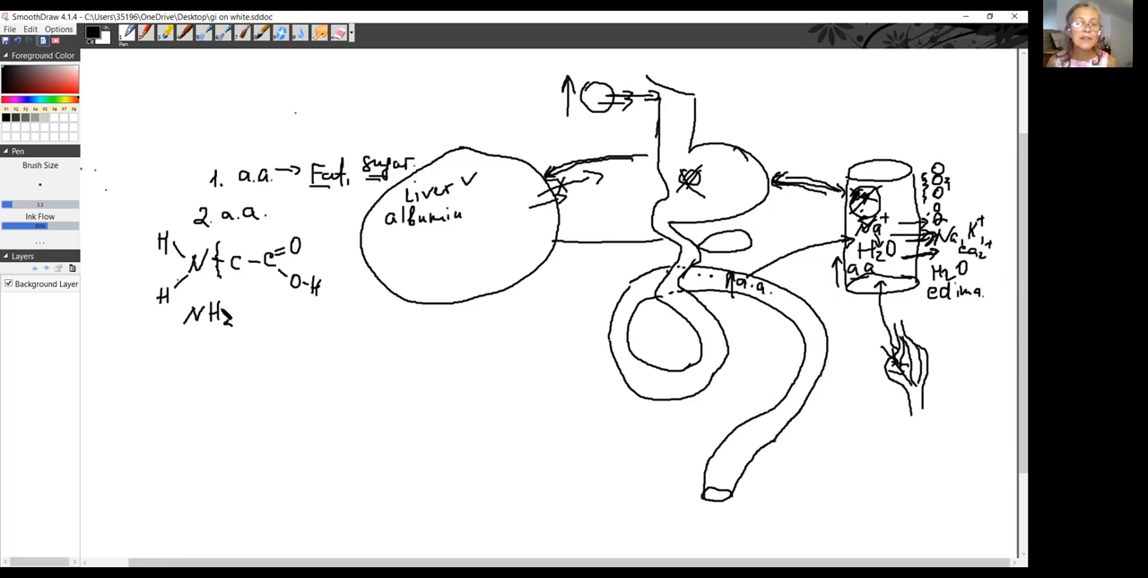
{"action": "left_click_drag", "start_coordinate": [229, 318], "coordinate": [255, 305]}
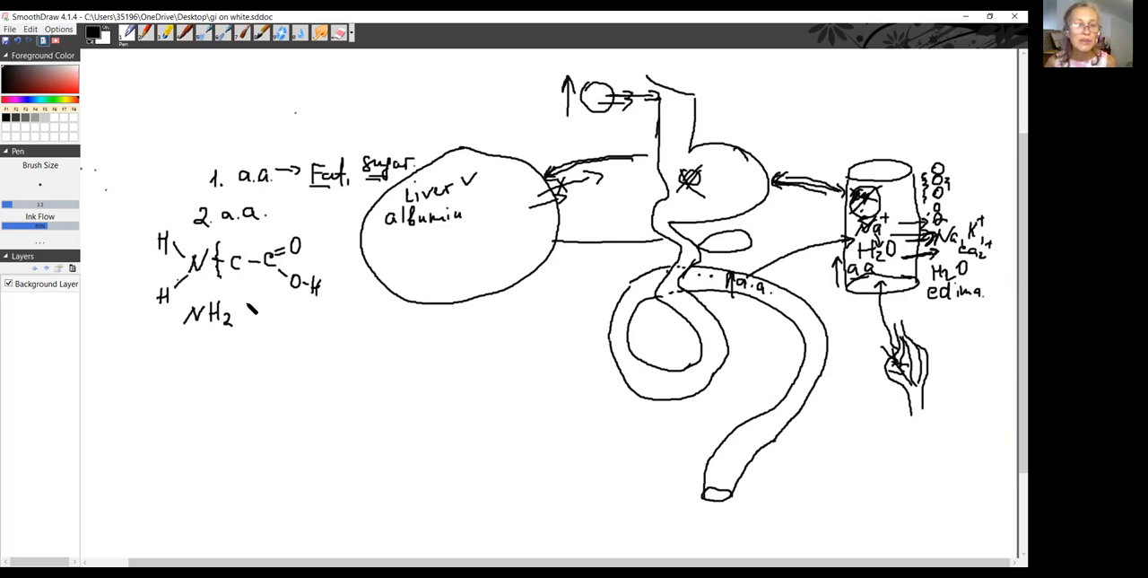
{"action": "left_click_drag", "start_coordinate": [251, 305], "coordinate": [232, 339]}
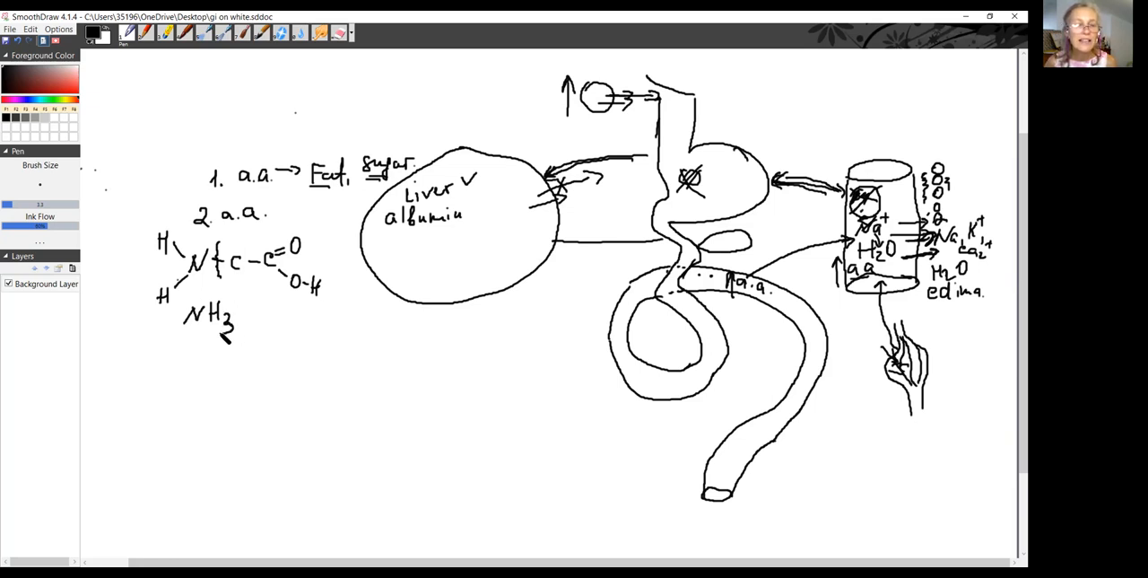
- Handwrite 'ammonia' after NH3 and 'Toxic' underneath it
{"action": "left_click_drag", "start_coordinate": [251, 310], "coordinate": [269, 321]}
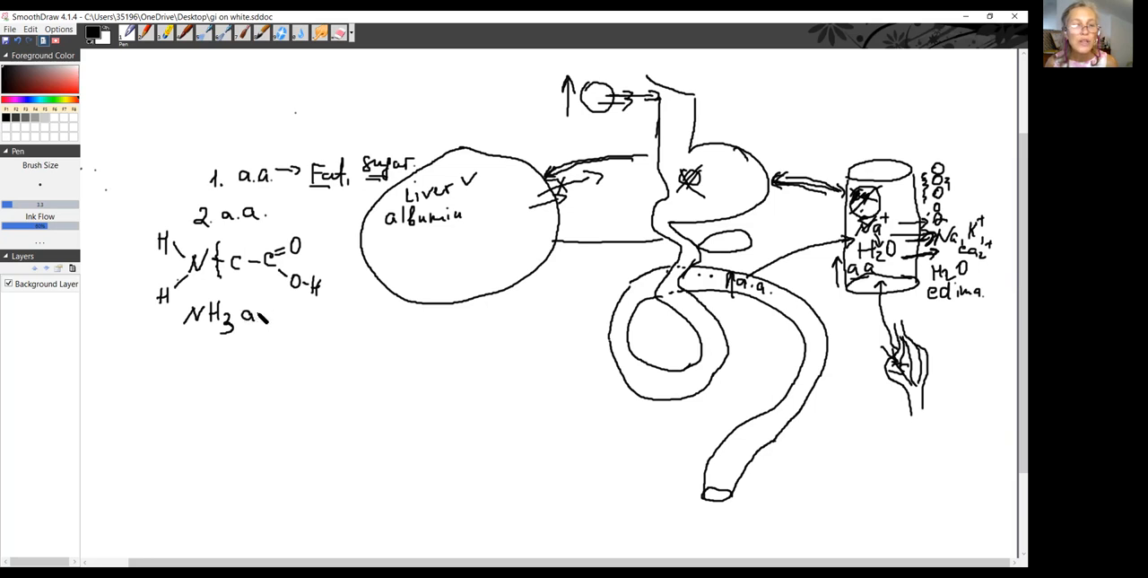
{"action": "left_click_drag", "start_coordinate": [260, 314], "coordinate": [319, 314]}
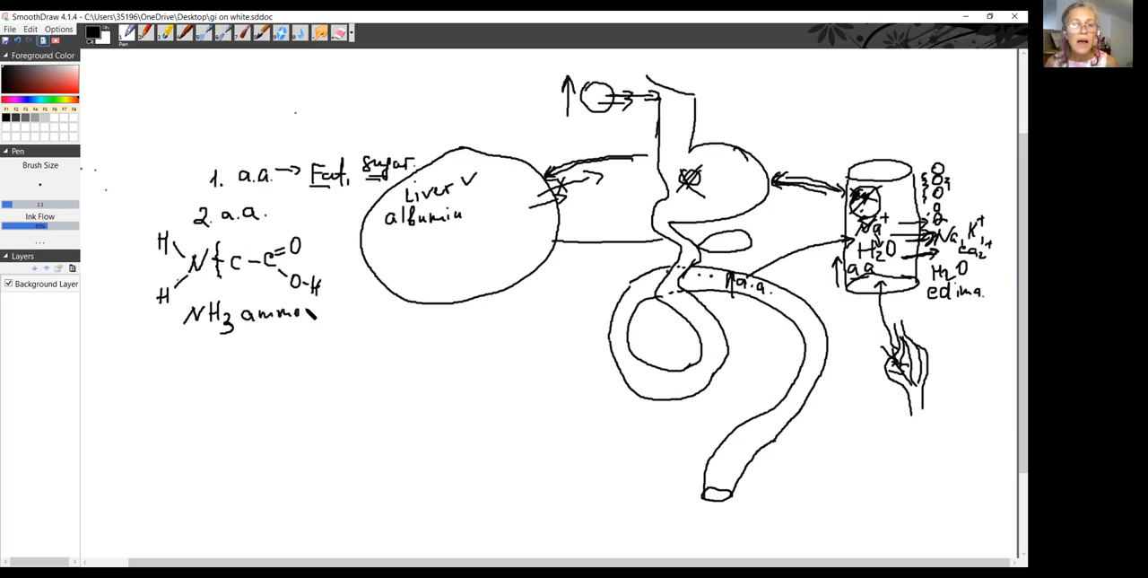
{"action": "left_click_drag", "start_coordinate": [318, 311], "coordinate": [341, 312]}
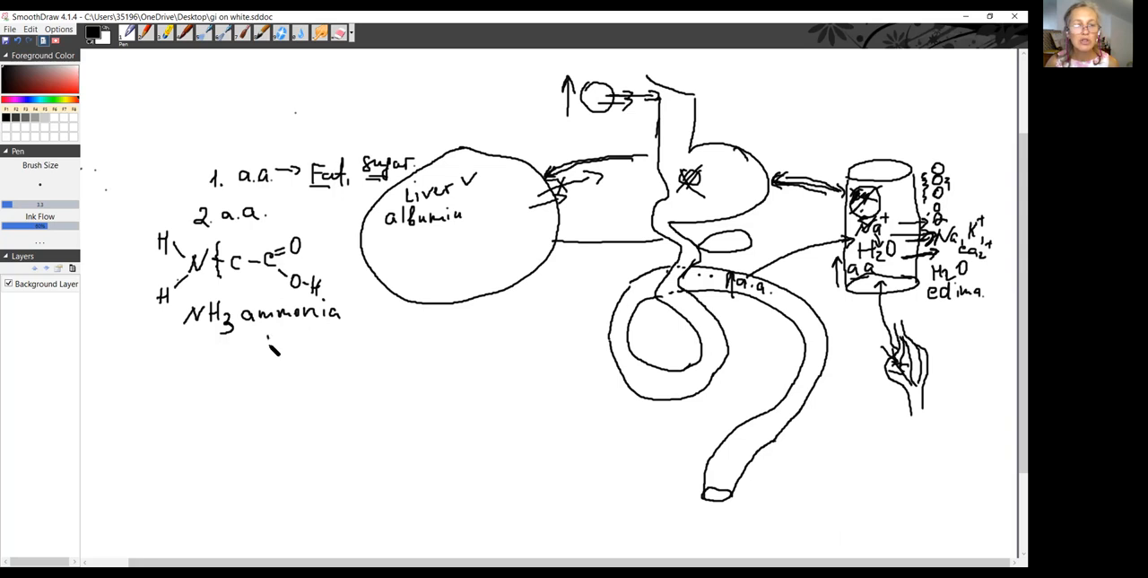
{"action": "mouse_move", "coordinate": [271, 345]}
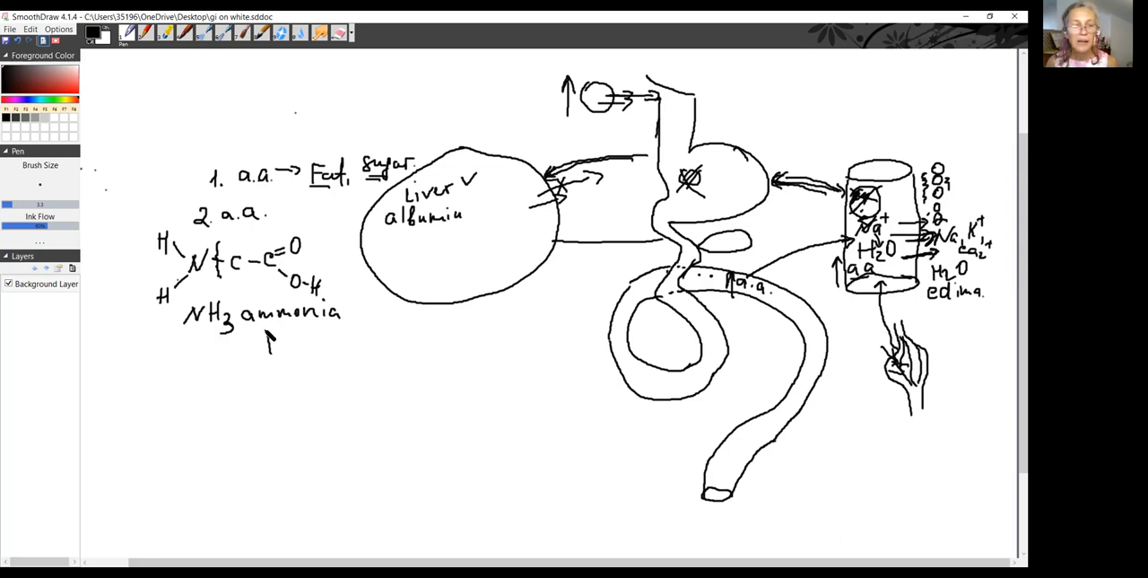
{"action": "left_click_drag", "start_coordinate": [260, 346], "coordinate": [323, 349]}
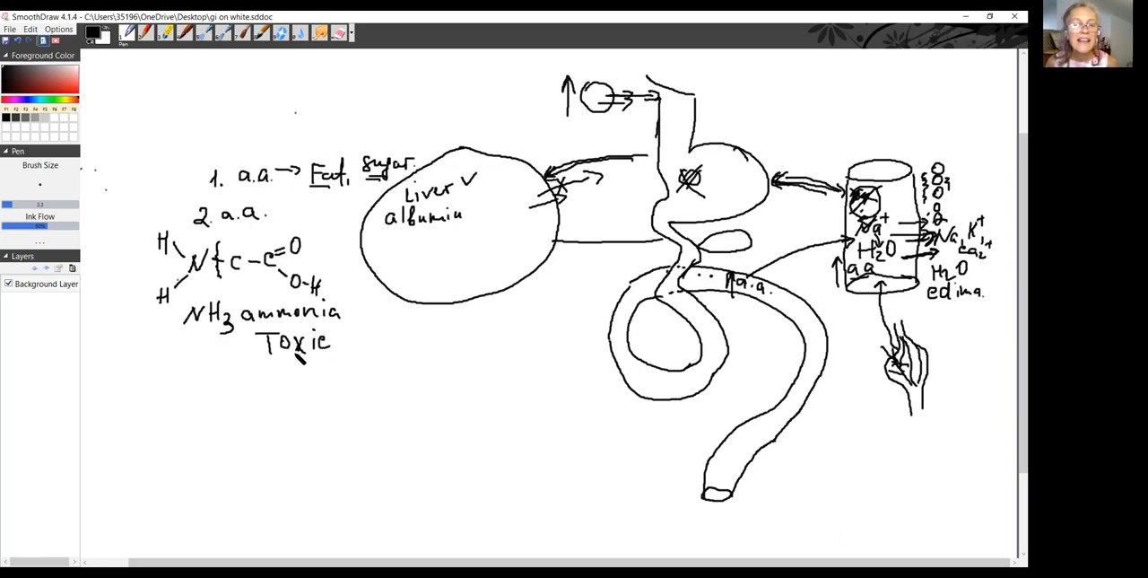
{"action": "left_click", "coordinate": [417, 260]}
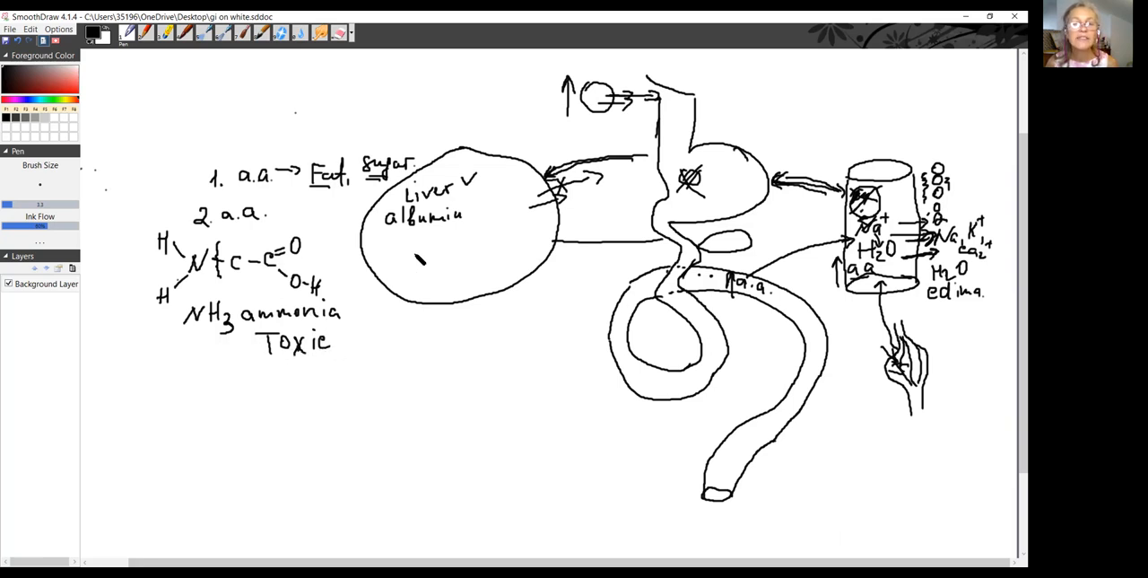
- Tick albumin in the liver, draw an arrow from 'Toxic' to 'urea', and sketch a kidney bottom right
{"action": "left_click_drag", "start_coordinate": [390, 242], "coordinate": [413, 256]}
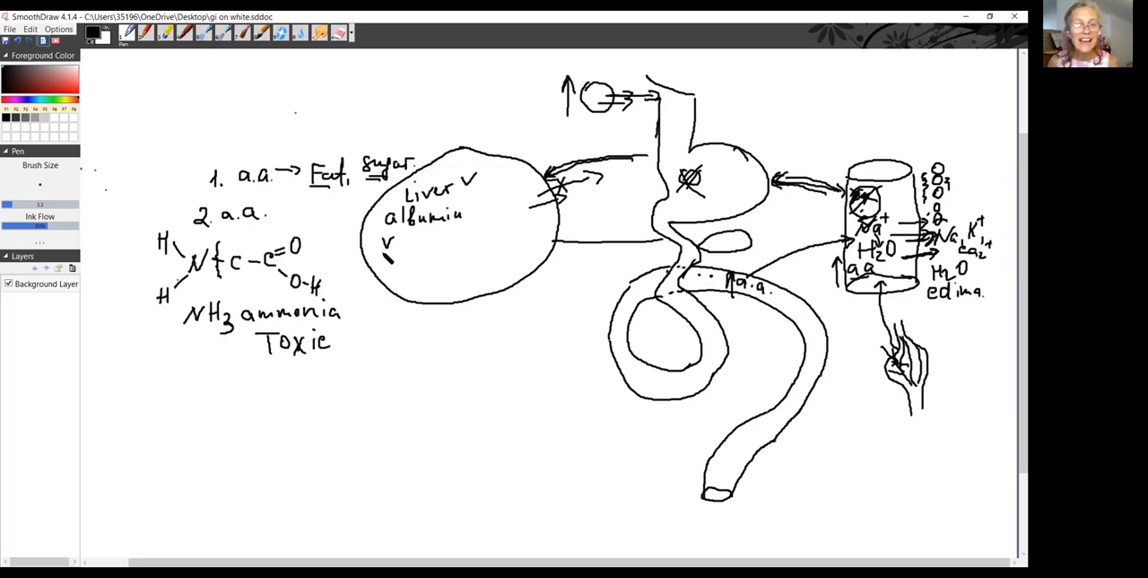
{"action": "left_click_drag", "start_coordinate": [345, 332], "coordinate": [372, 321]}
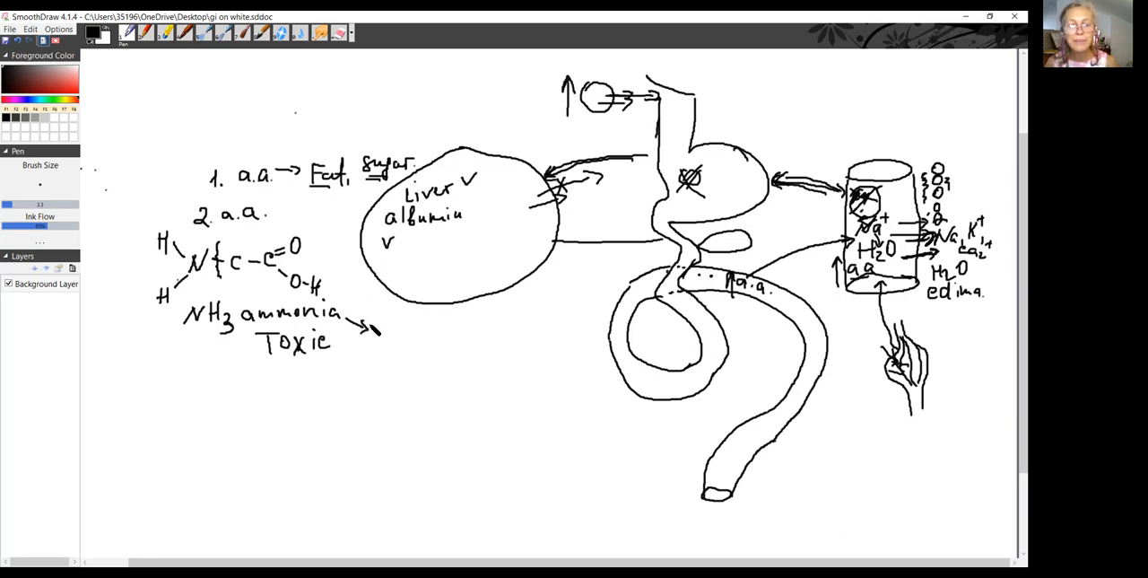
{"action": "left_click_drag", "start_coordinate": [368, 336], "coordinate": [426, 339]}
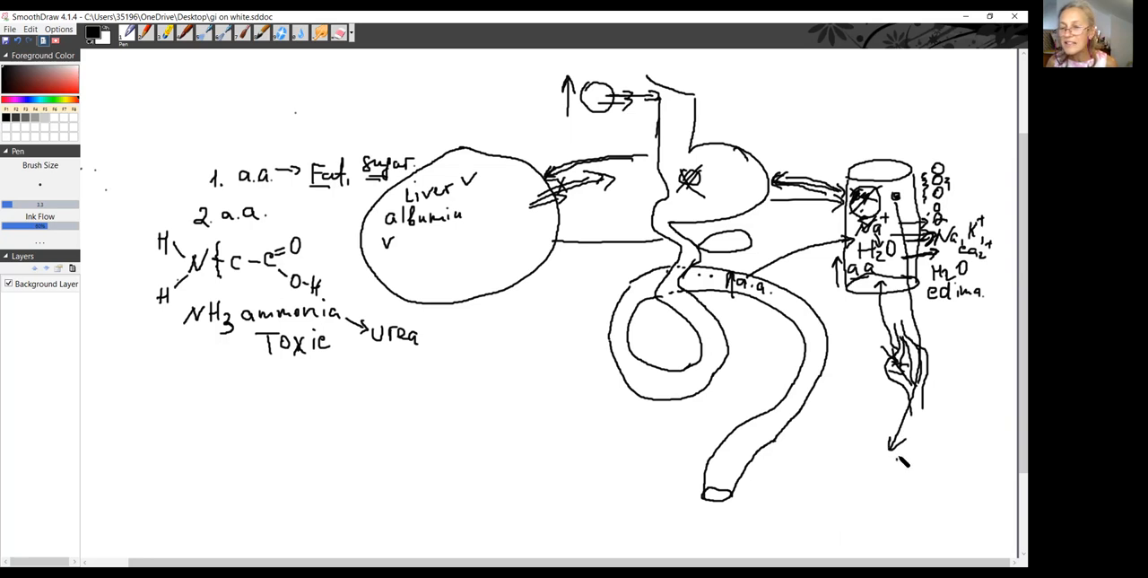
{"action": "left_click_drag", "start_coordinate": [897, 458], "coordinate": [911, 471]}
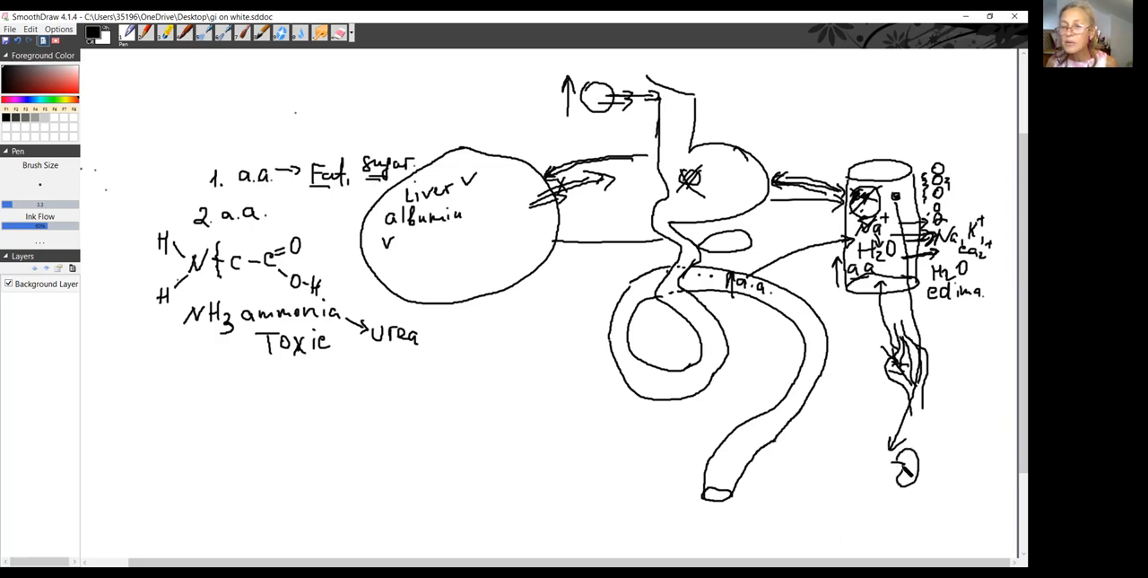
{"action": "left_click_drag", "start_coordinate": [911, 462], "coordinate": [883, 507]}
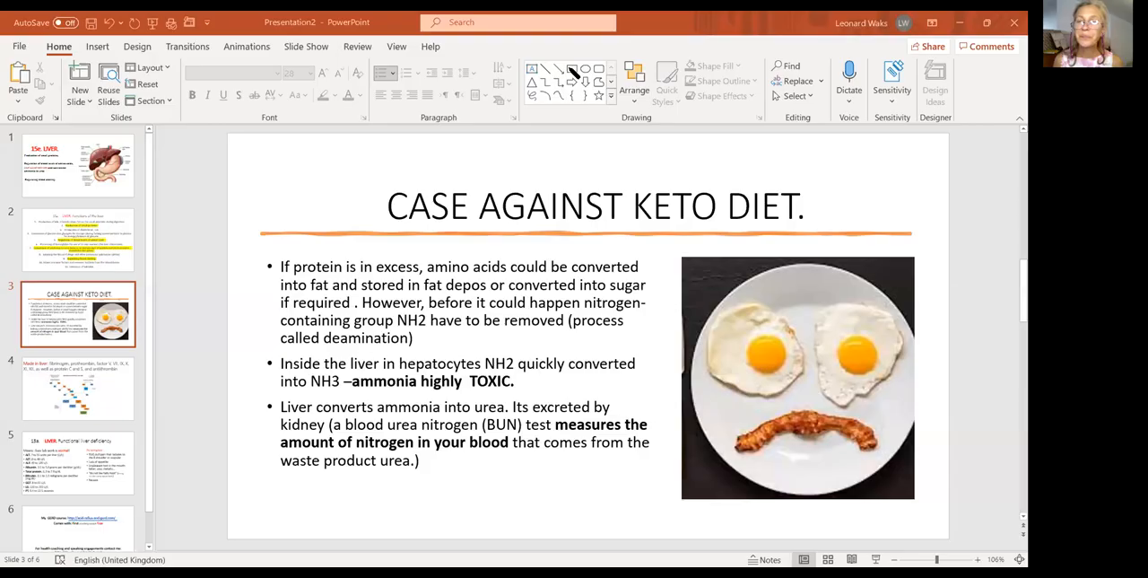
{"action": "mouse_move", "coordinate": [810, 524]}
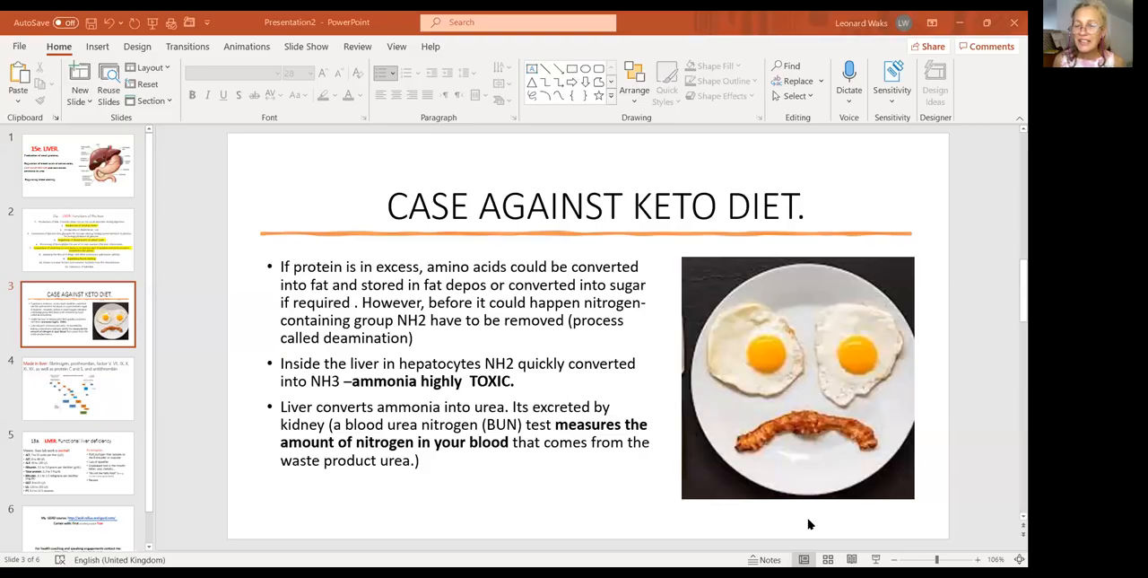
- Run the 'Case Against Keto Diet' slide (slide 3) as a full-screen slide show
{"action": "left_click", "coordinate": [876, 559]}
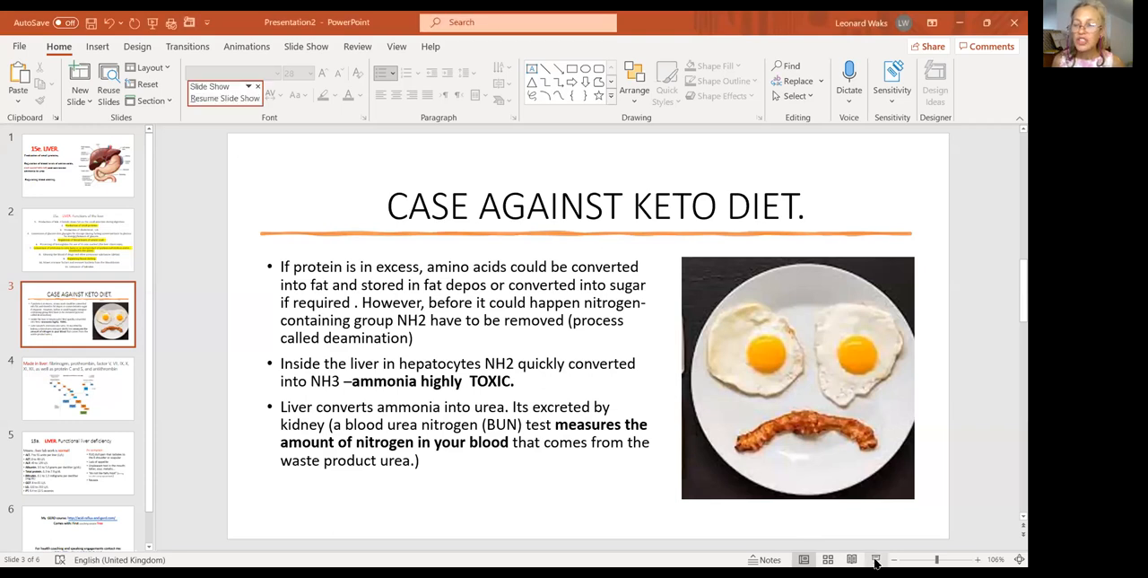
{"action": "left_click", "coordinate": [877, 559]}
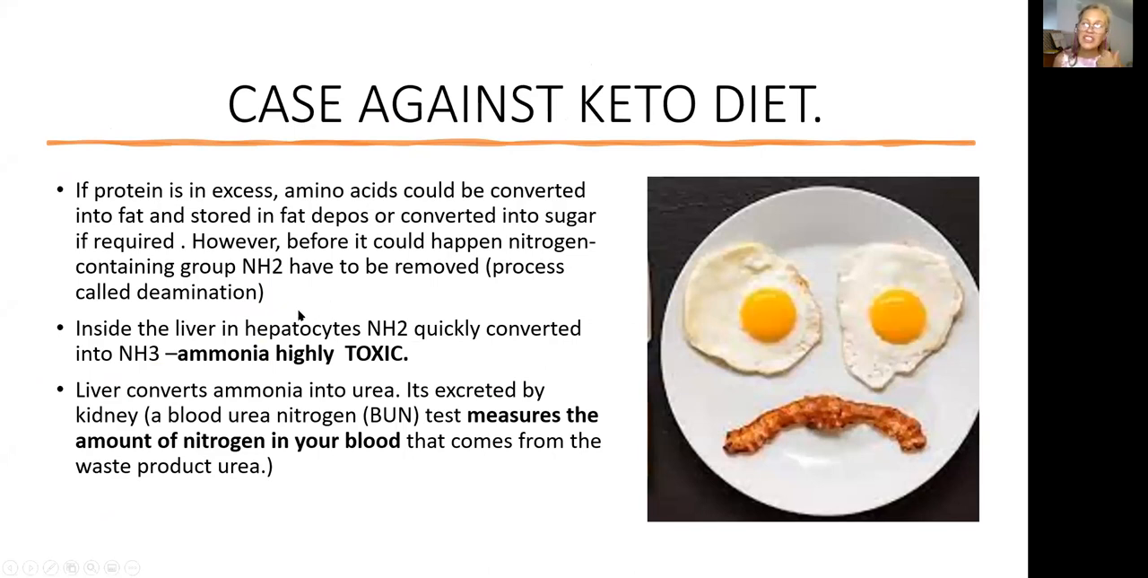
{"action": "mouse_move", "coordinate": [105, 330]}
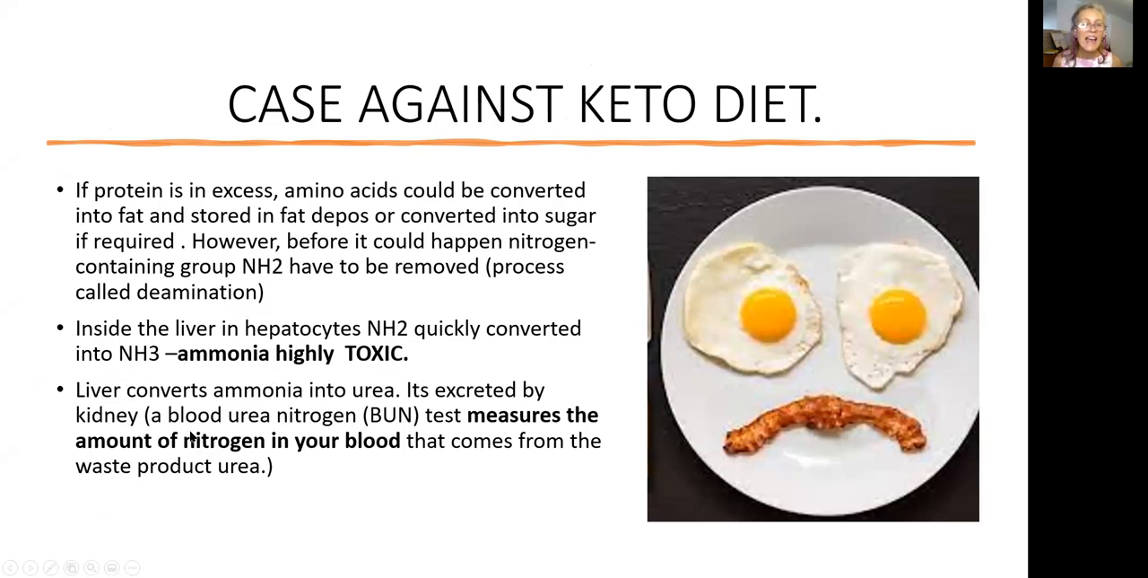
{"action": "mouse_move", "coordinate": [373, 426]}
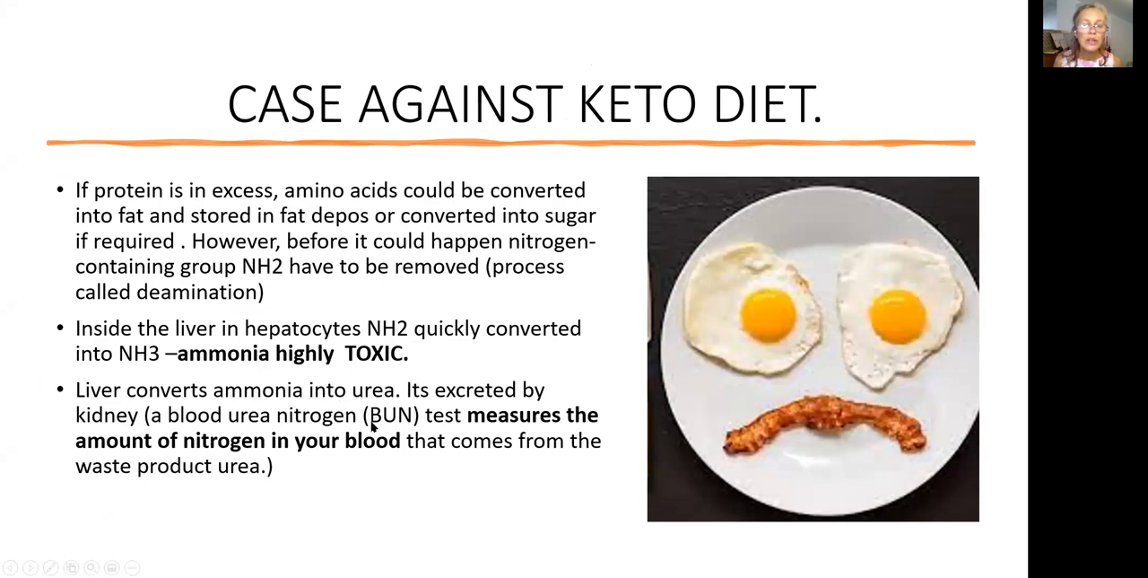
{"action": "mouse_move", "coordinate": [440, 405]}
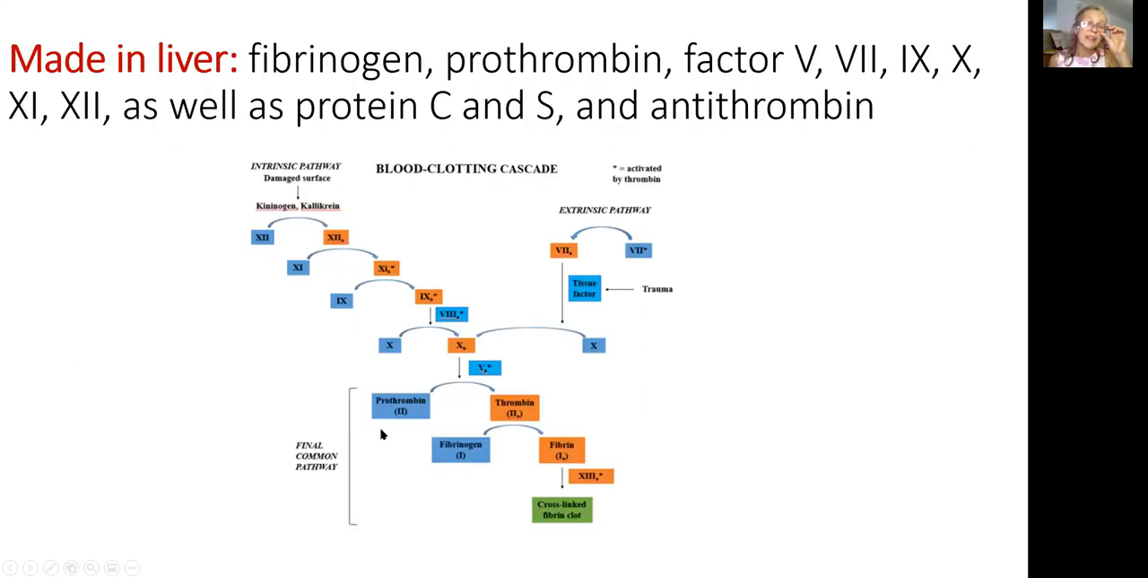
{"action": "mouse_move", "coordinate": [268, 305]}
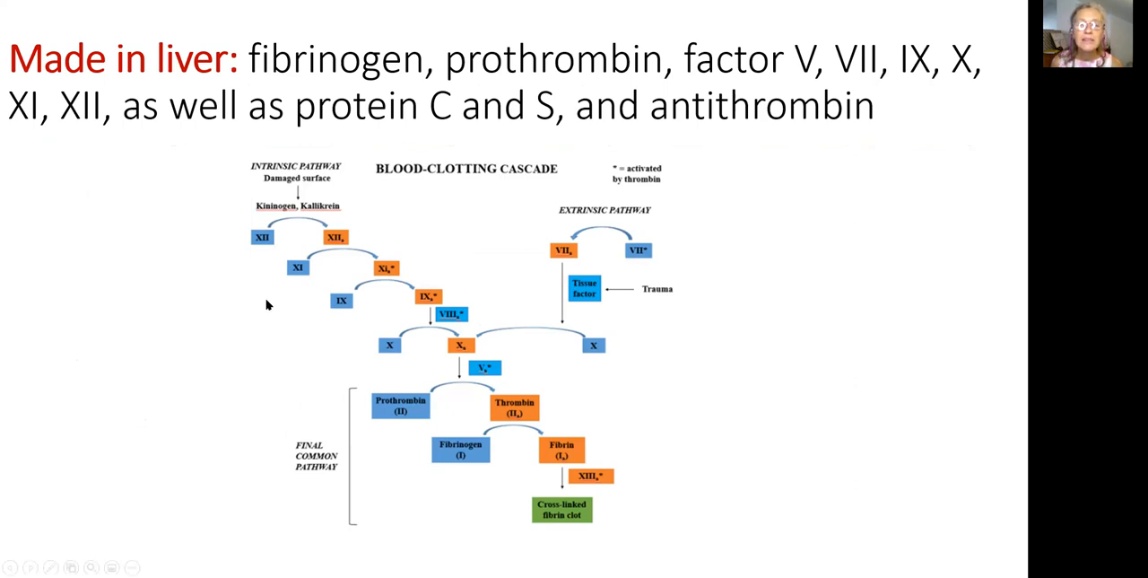
{"action": "mouse_move", "coordinate": [377, 224]}
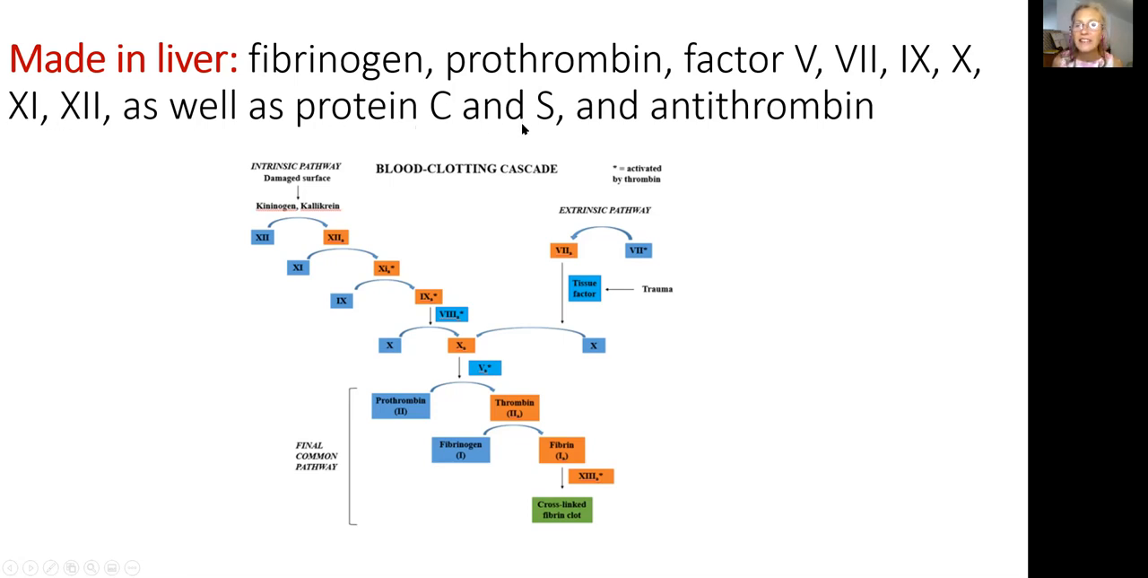
{"action": "mouse_move", "coordinate": [263, 231]}
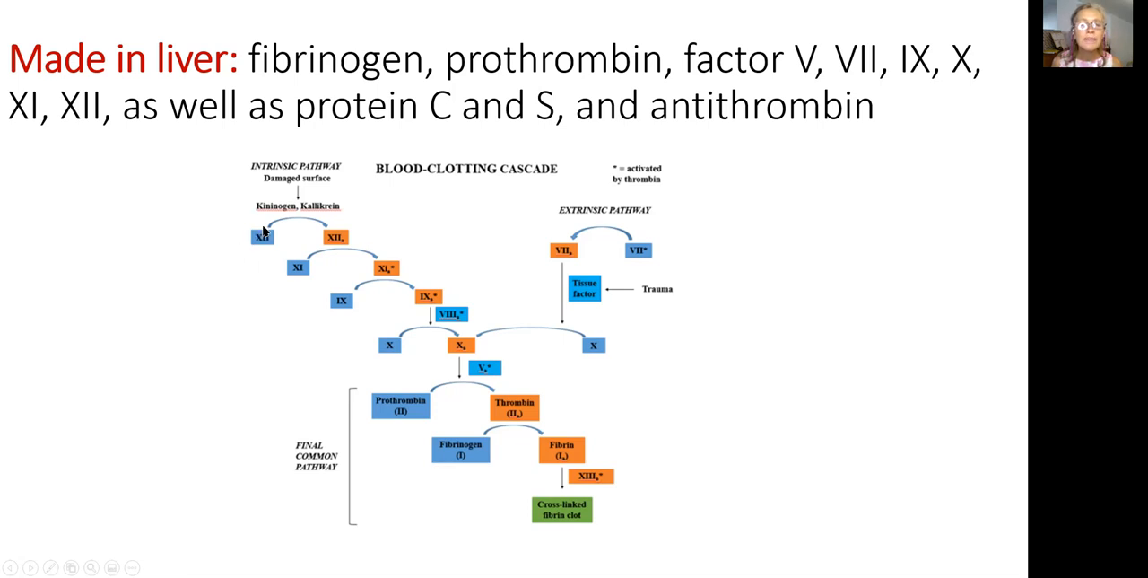
{"action": "mouse_move", "coordinate": [292, 268]}
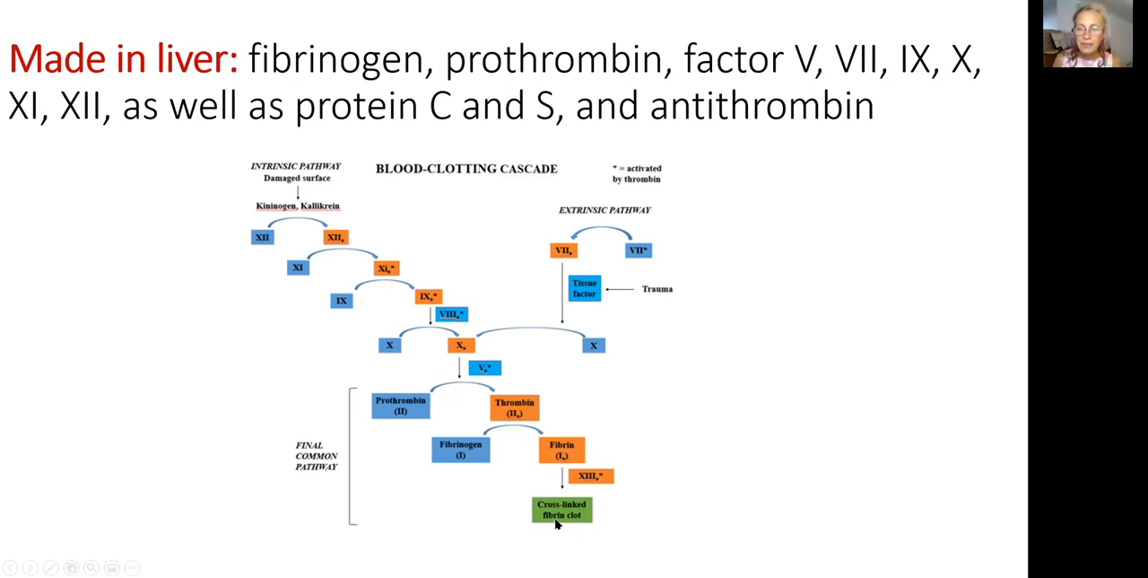
{"action": "mouse_move", "coordinate": [227, 256]}
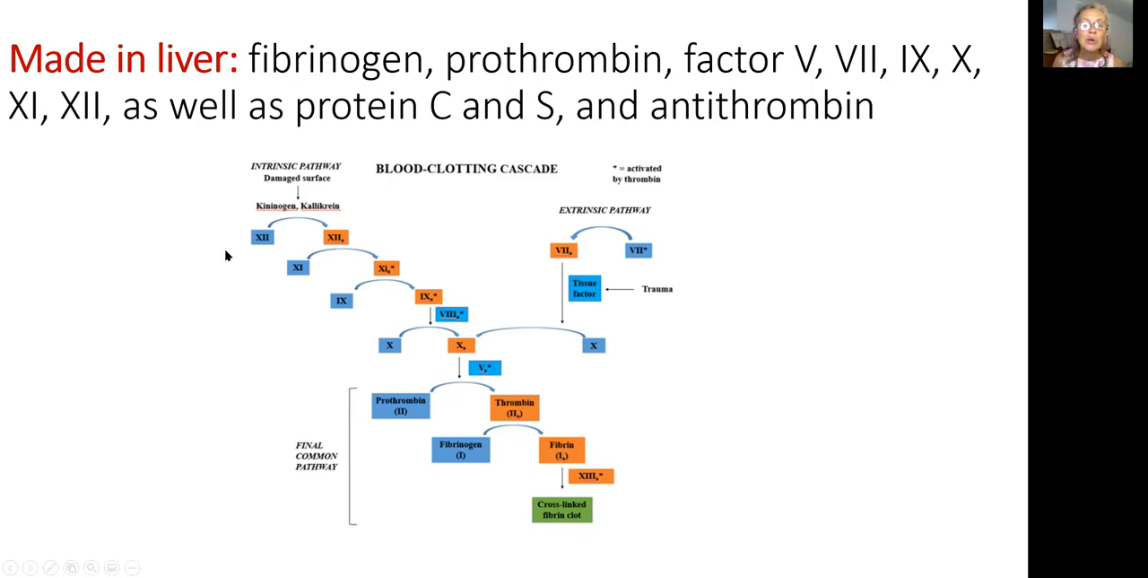
{"action": "mouse_move", "coordinate": [293, 230]}
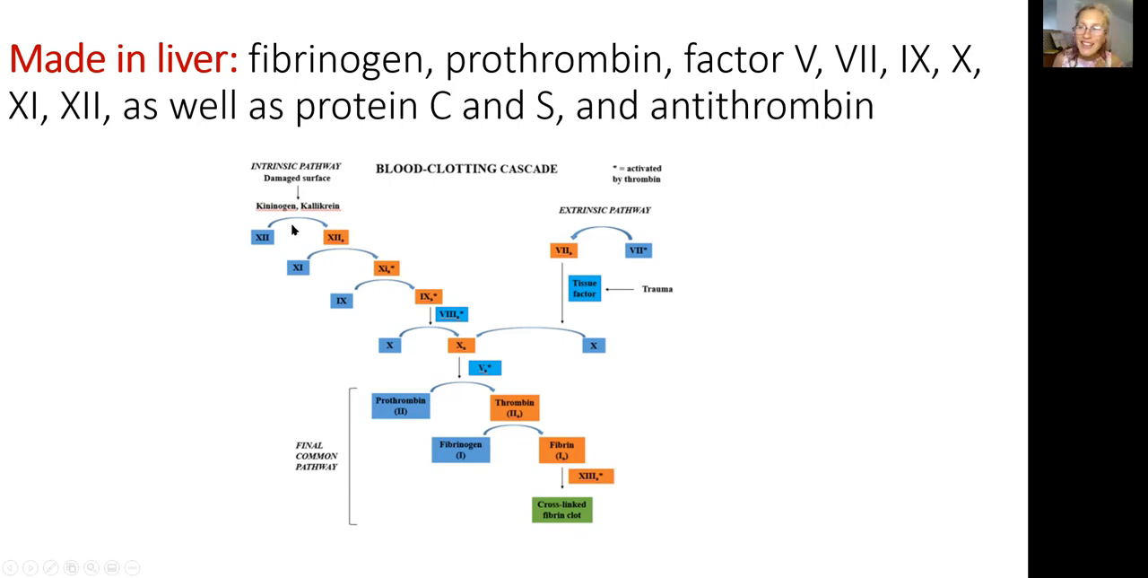
{"action": "mouse_move", "coordinate": [548, 540]}
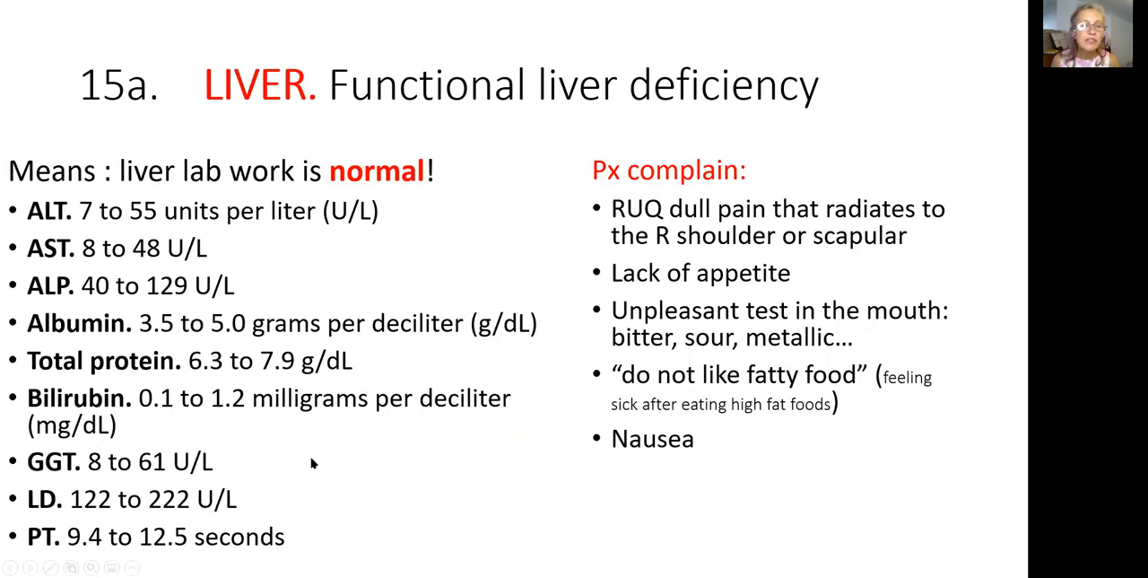
{"action": "mouse_move", "coordinate": [72, 107]}
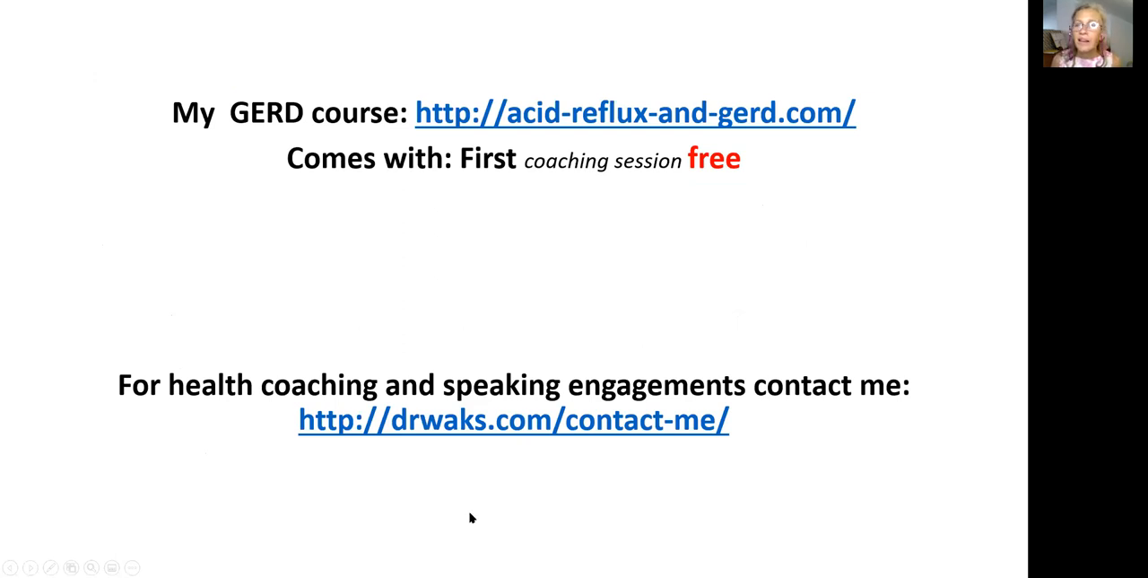
{"action": "mouse_move", "coordinate": [579, 39]}
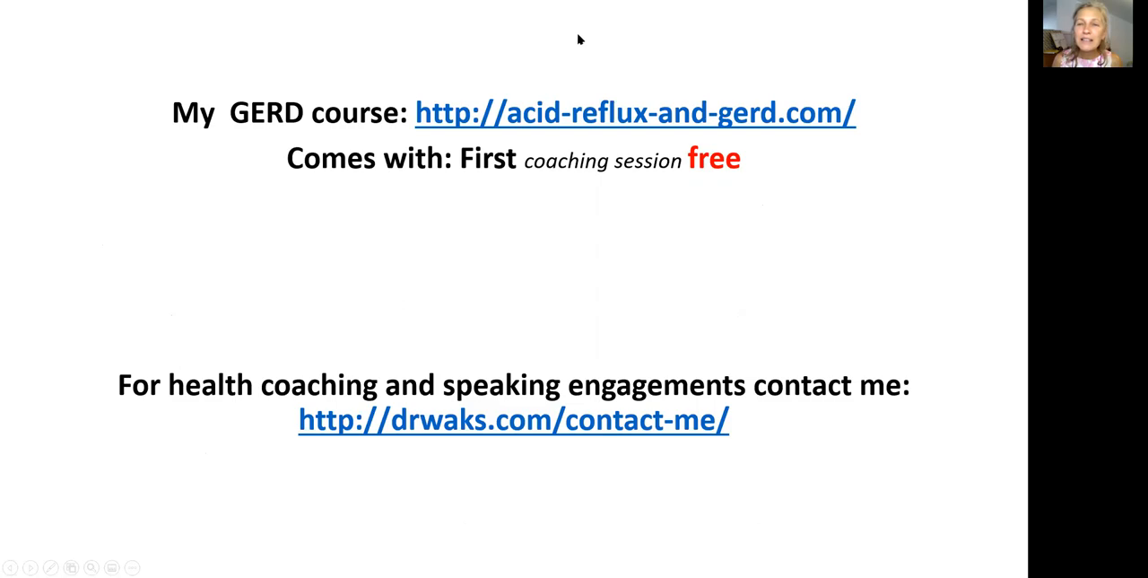